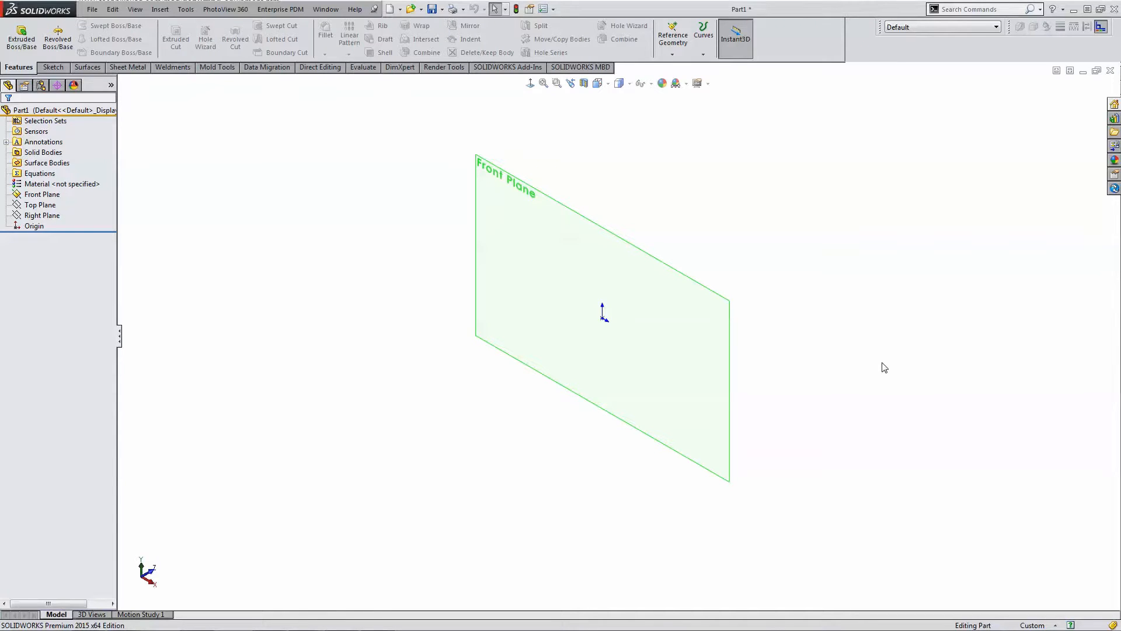
mouse_move(822, 417)
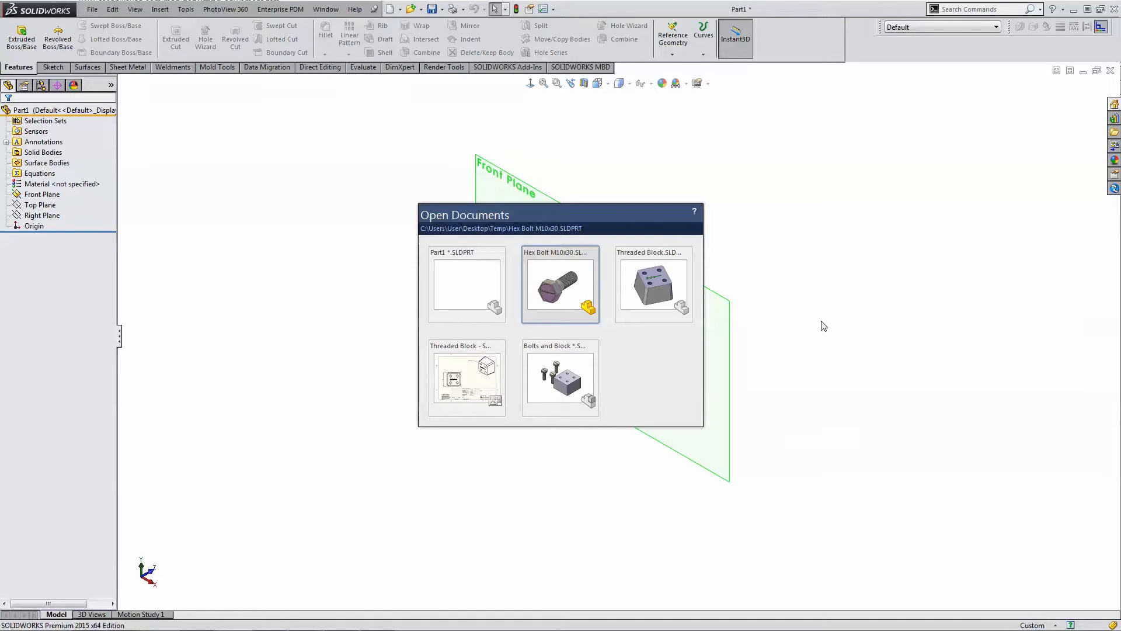
mouse_move(587, 286)
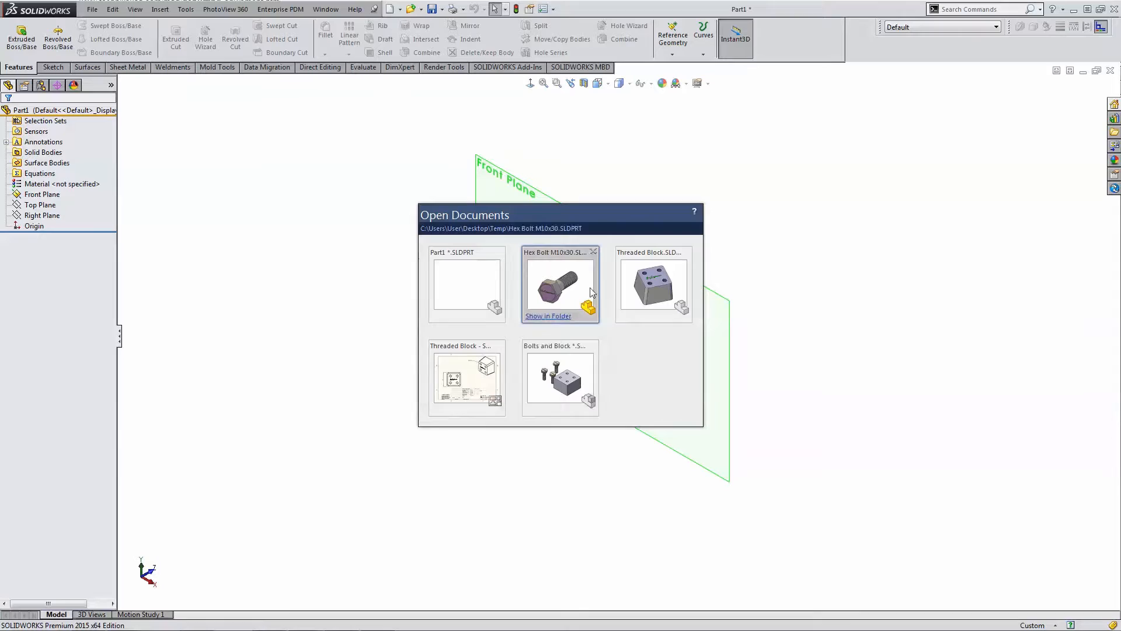
mouse_move(644, 366)
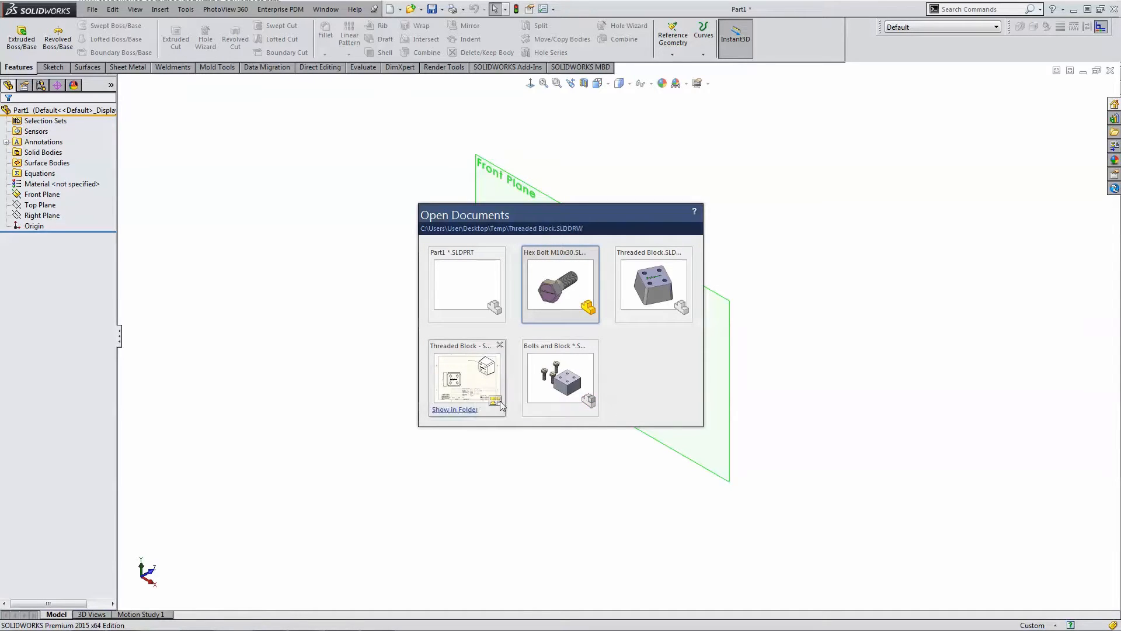
mouse_move(501, 375)
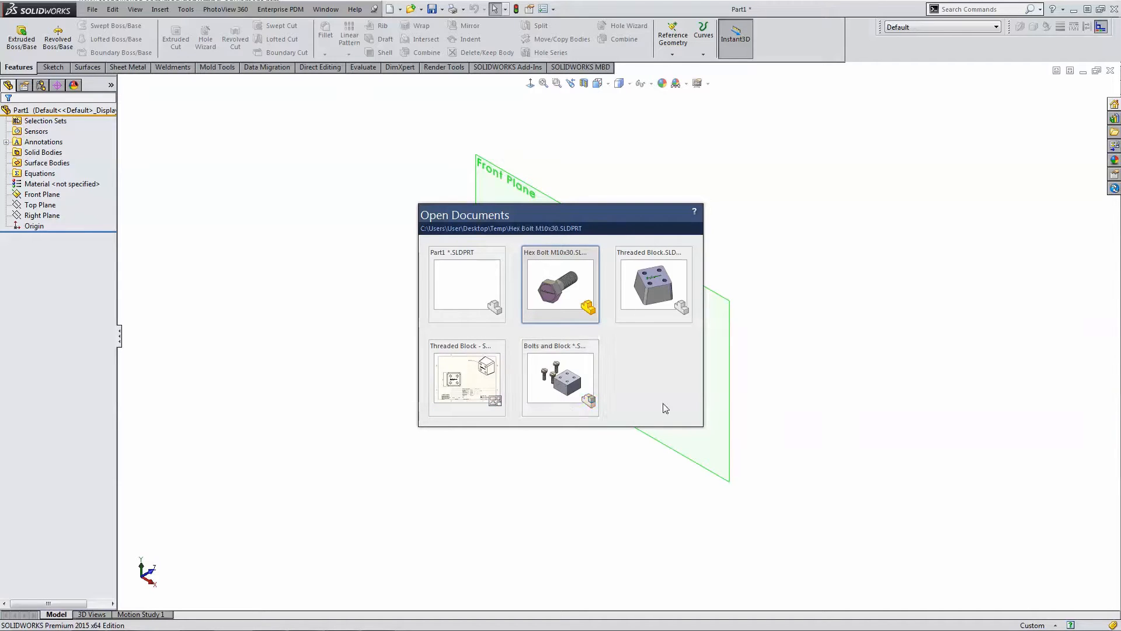
mouse_move(677, 360)
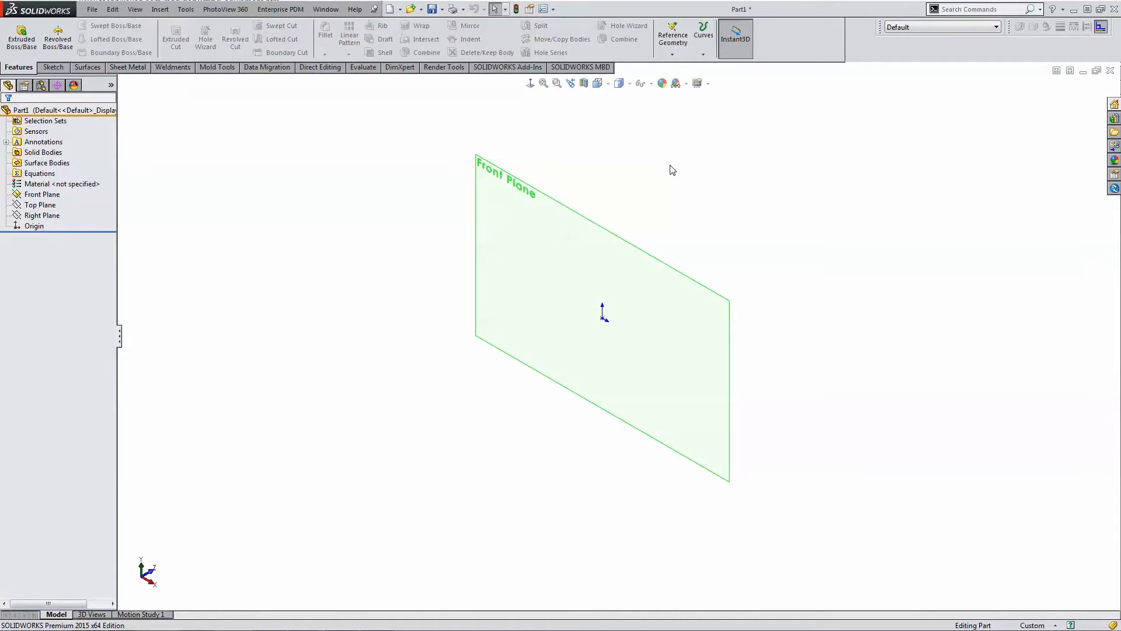
mouse_move(699, 221)
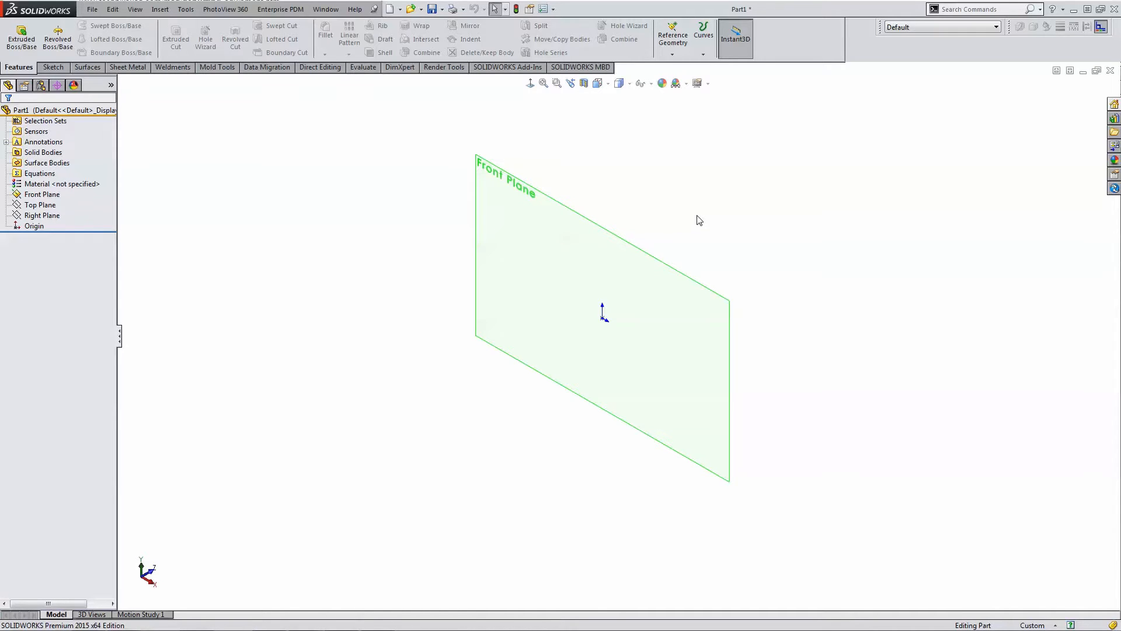
mouse_move(645, 190)
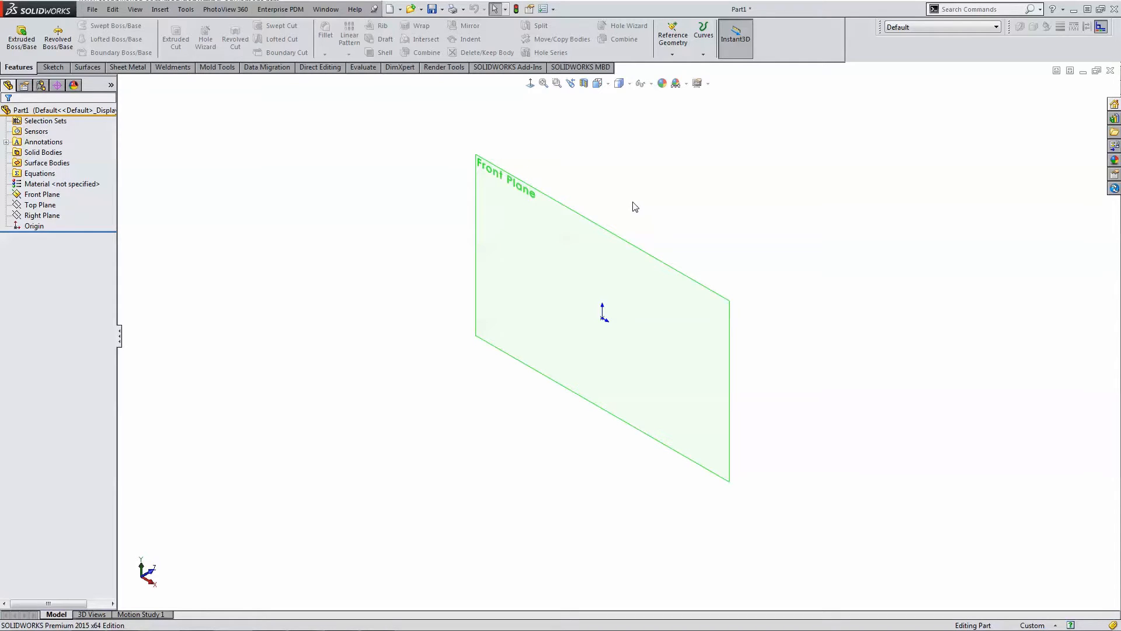
mouse_move(607, 229)
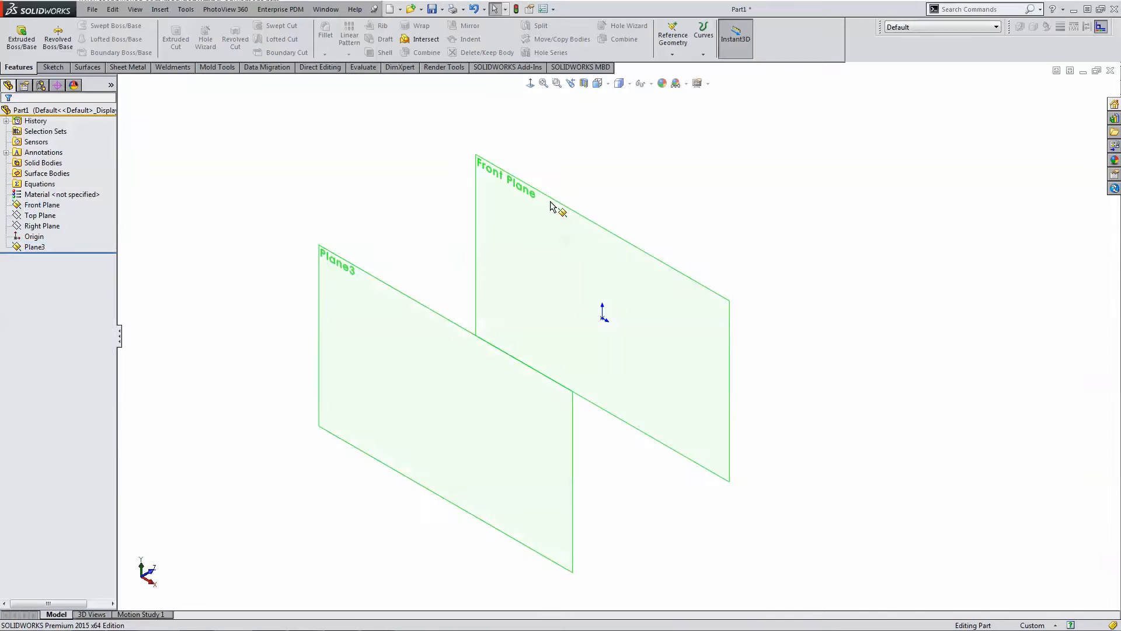
mouse_move(190, 186)
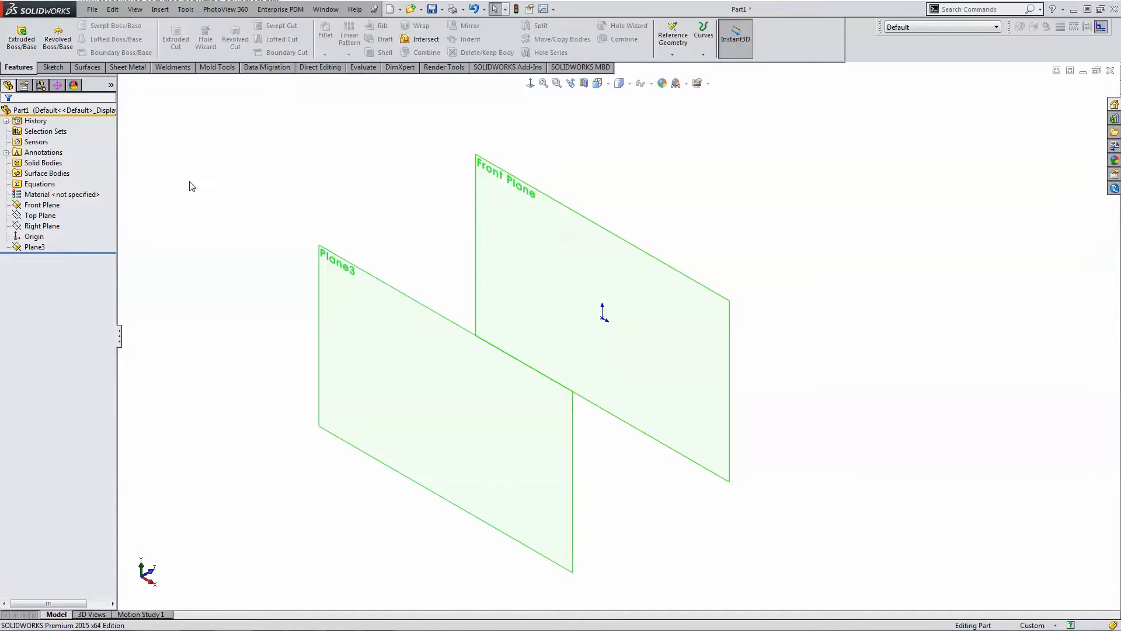
mouse_move(371, 158)
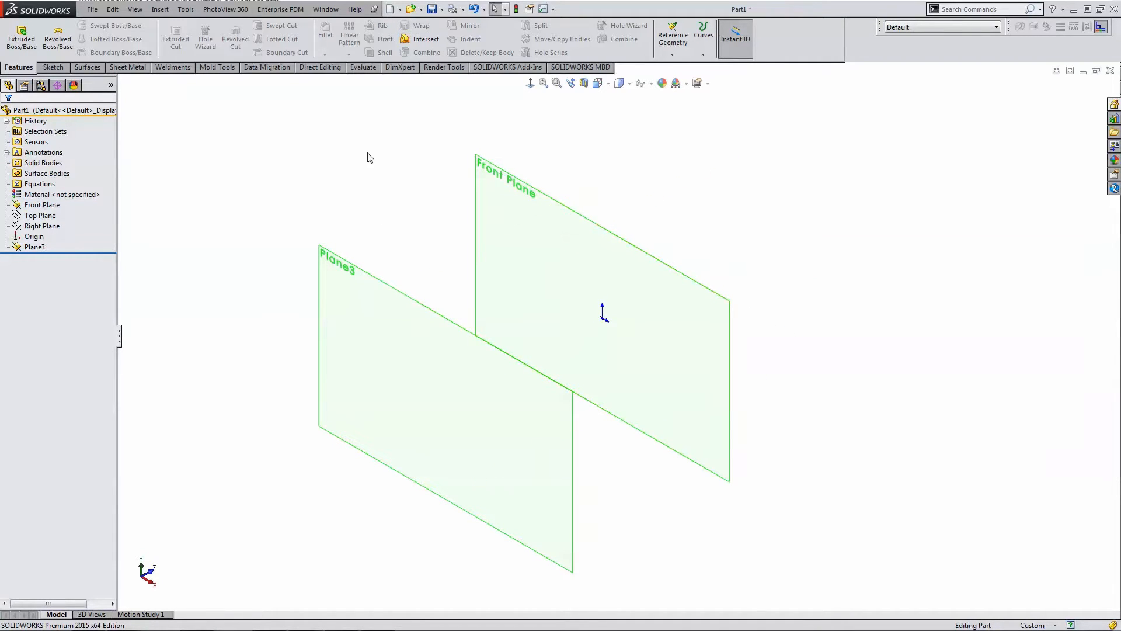
- Select the copied Plane3 for removal, then draw a vertical line upward from the origin
left_click(348, 276)
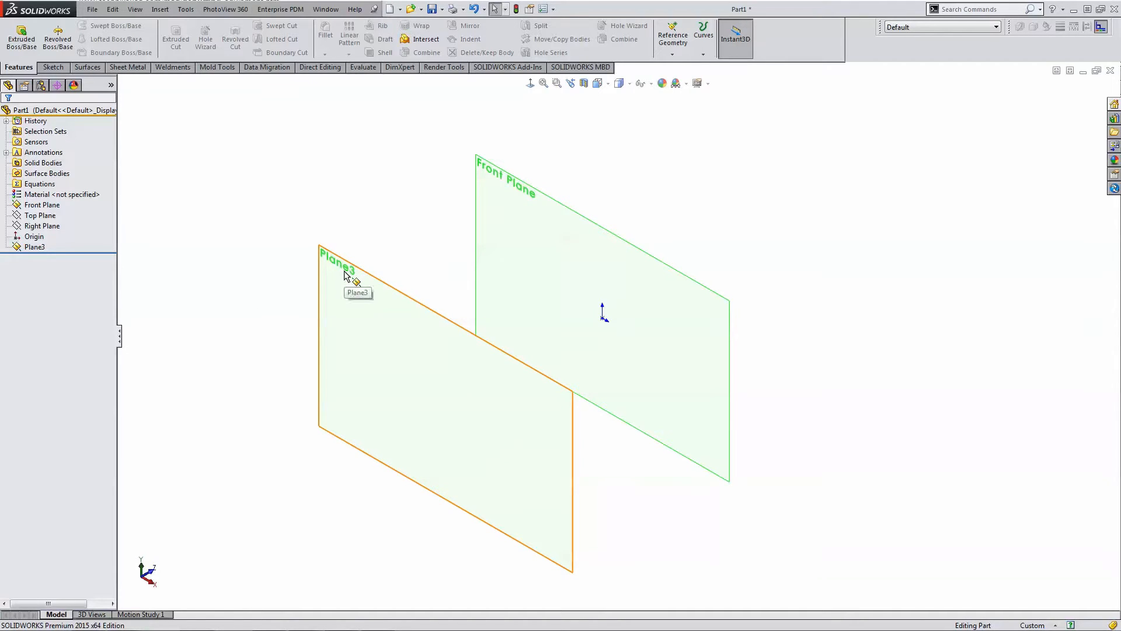
left_click(340, 265)
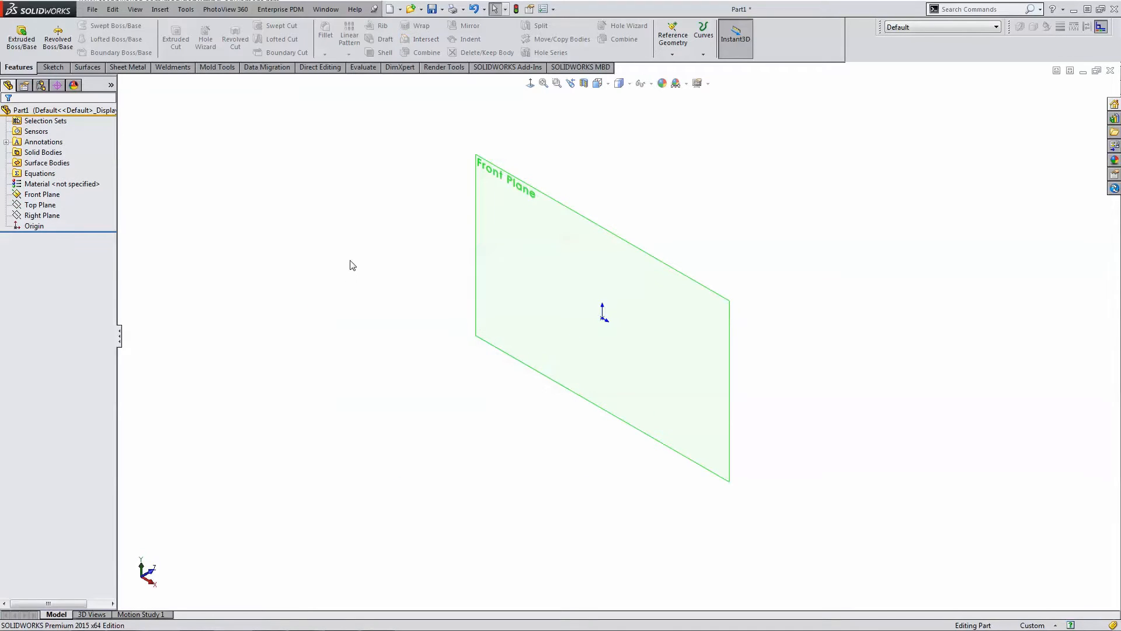
mouse_move(380, 257)
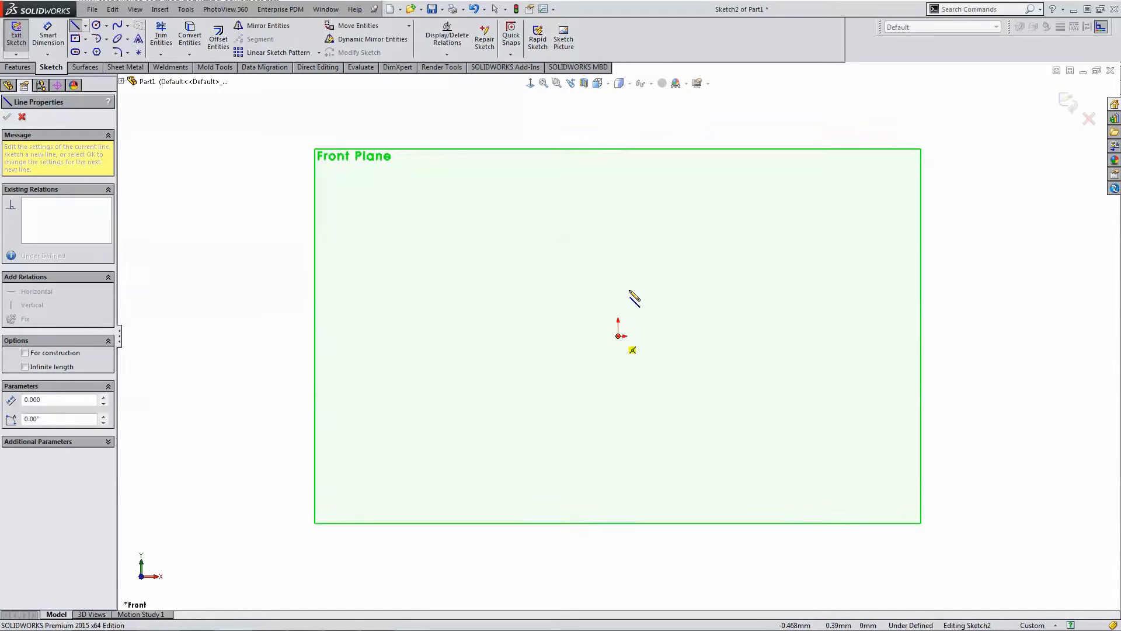
left_click_drag(619, 334, 620, 209)
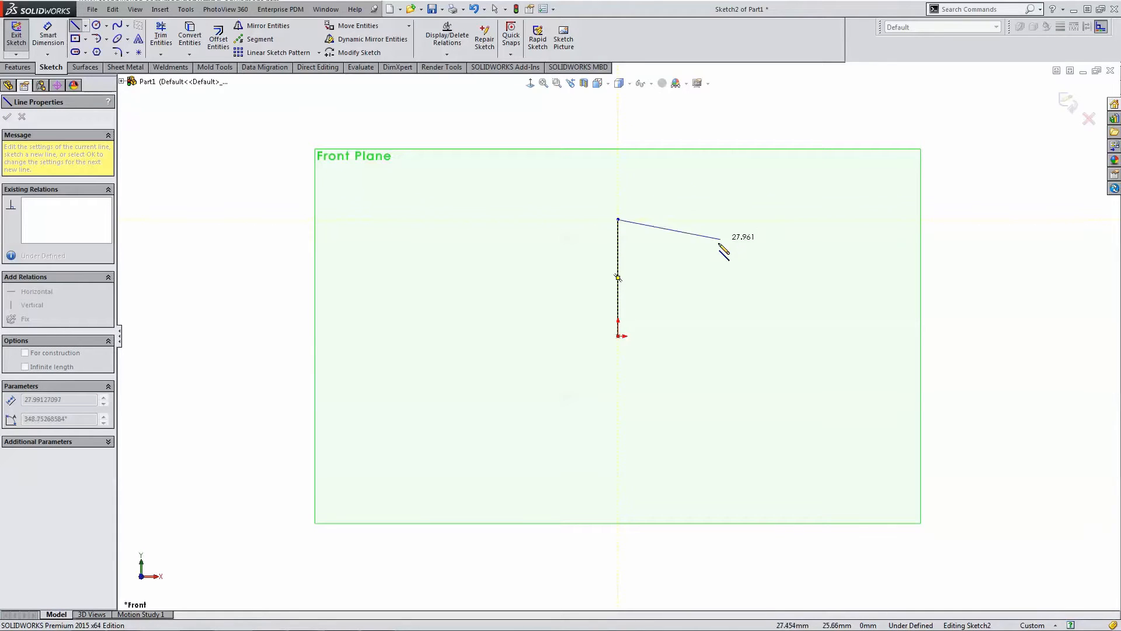
- Draw the angled second line to the upper right and close the triangle back to the origin
left_click_drag(724, 250, 720, 221)
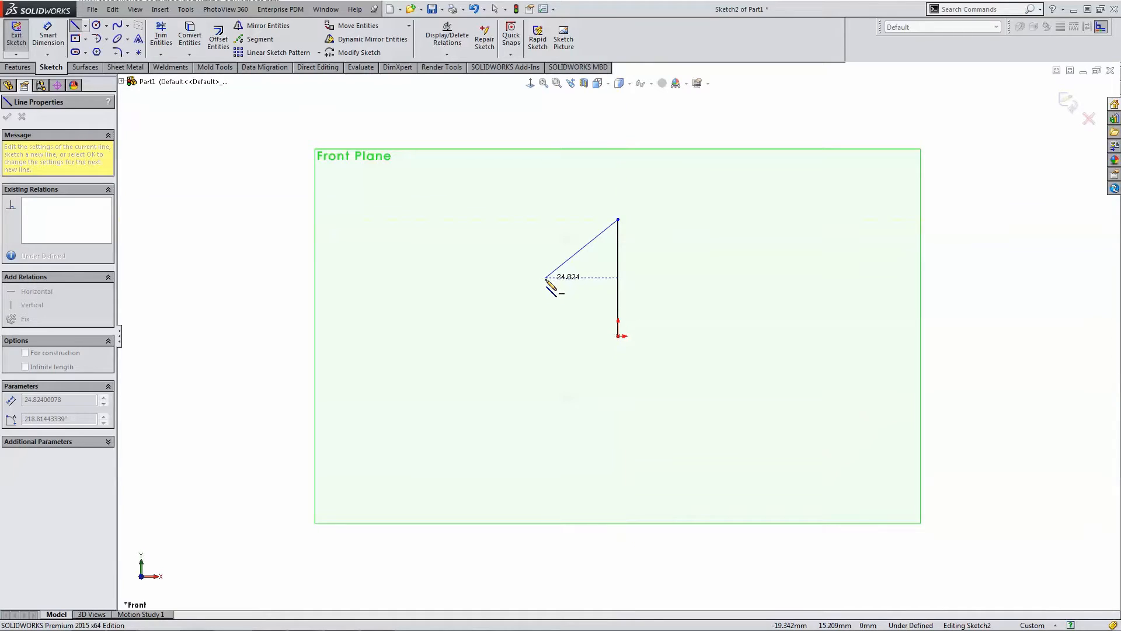
left_click_drag(552, 286, 613, 318)
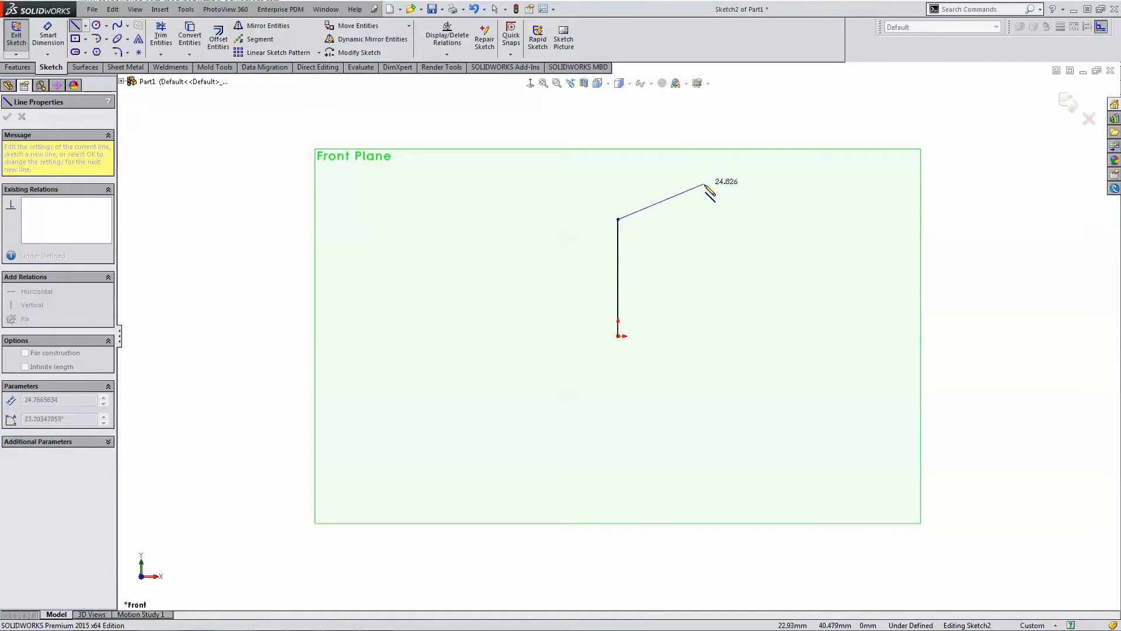
left_click_drag(708, 188, 678, 182)
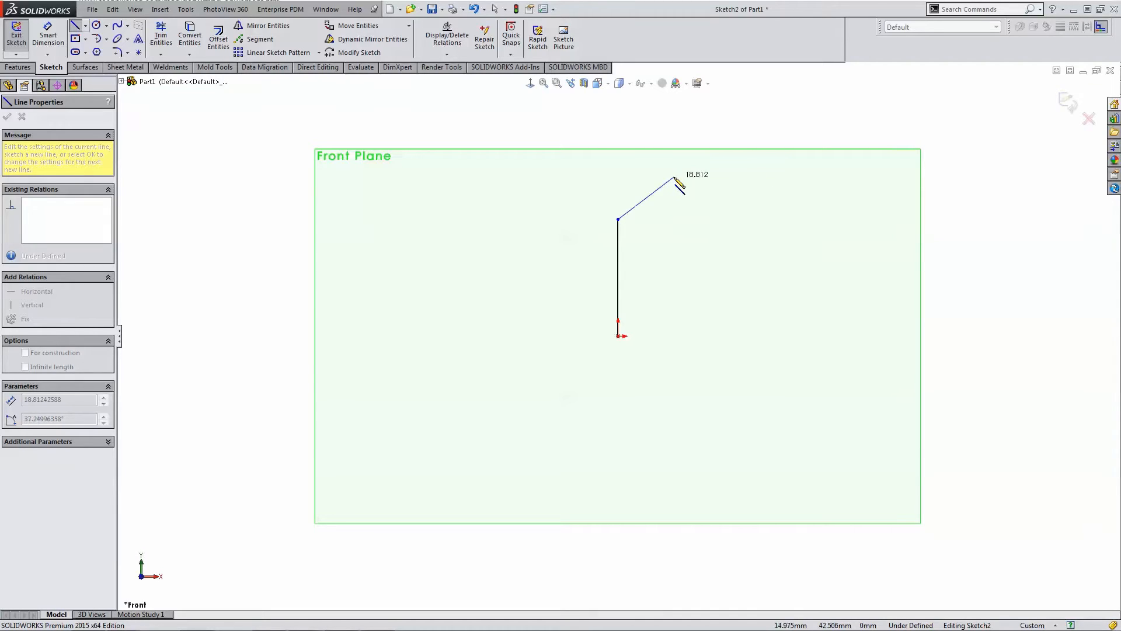
left_click_drag(677, 183, 688, 196)
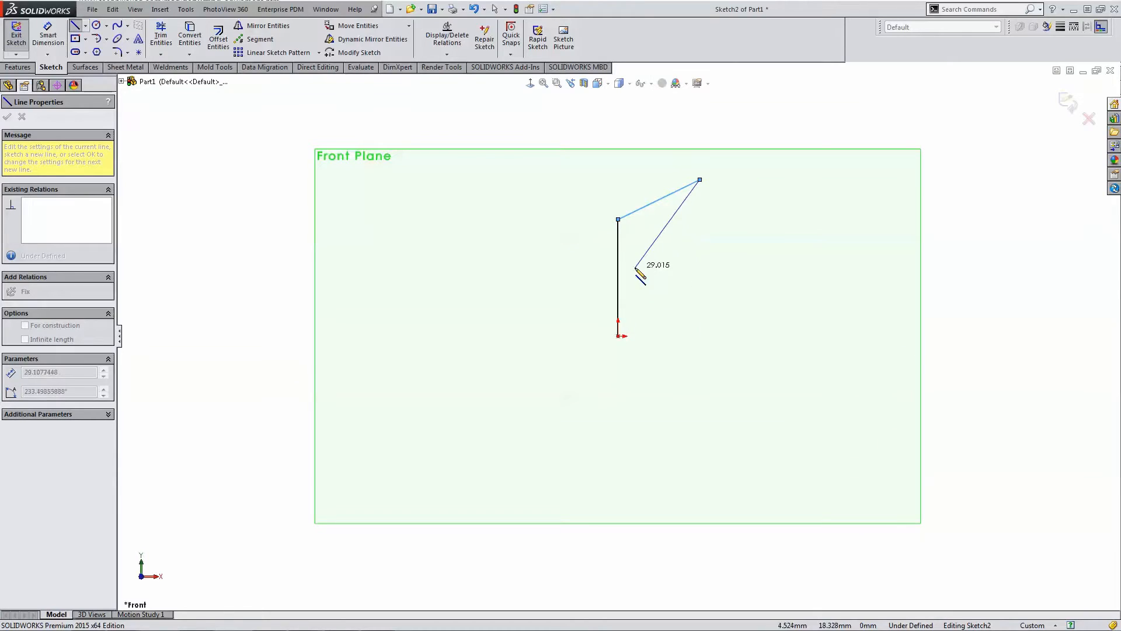
left_click_drag(640, 276, 629, 300)
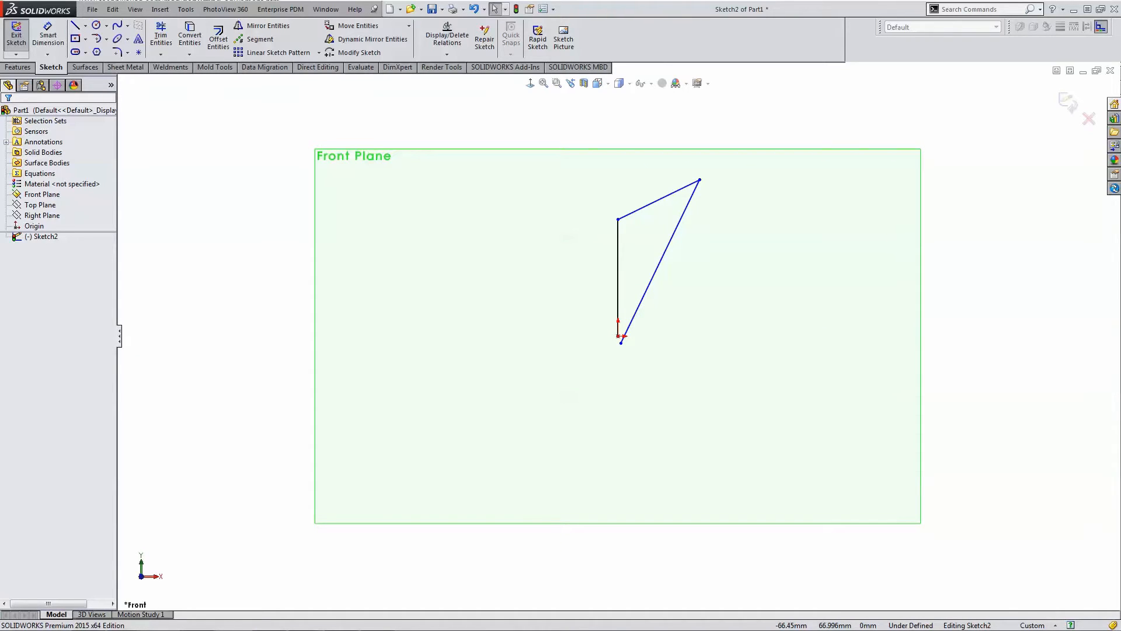
mouse_move(336, 178)
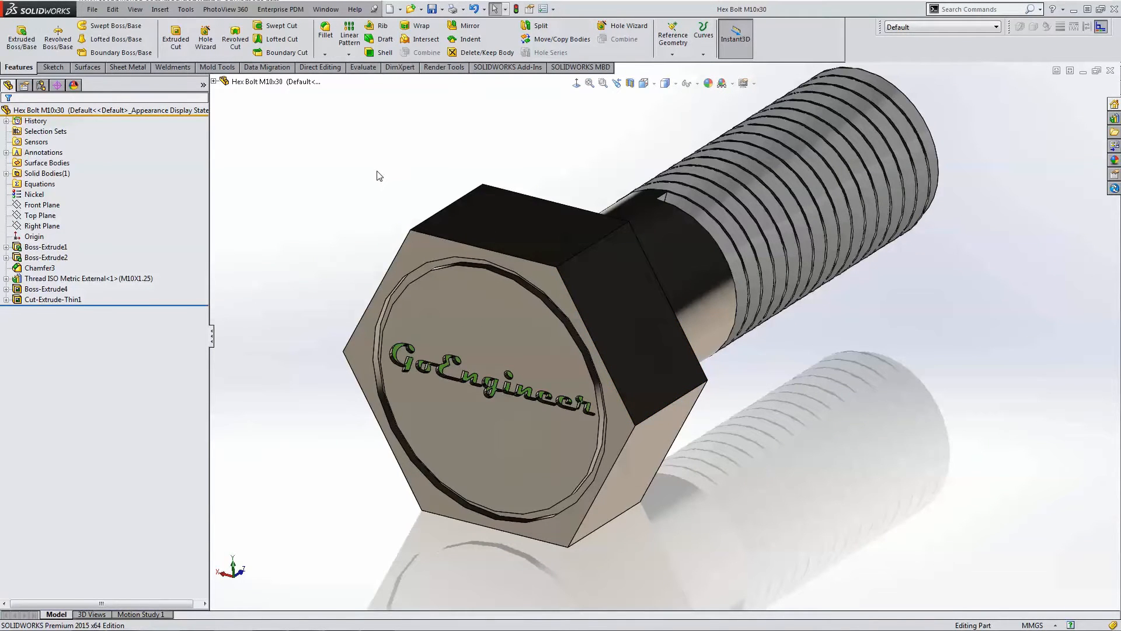
mouse_move(417, 235)
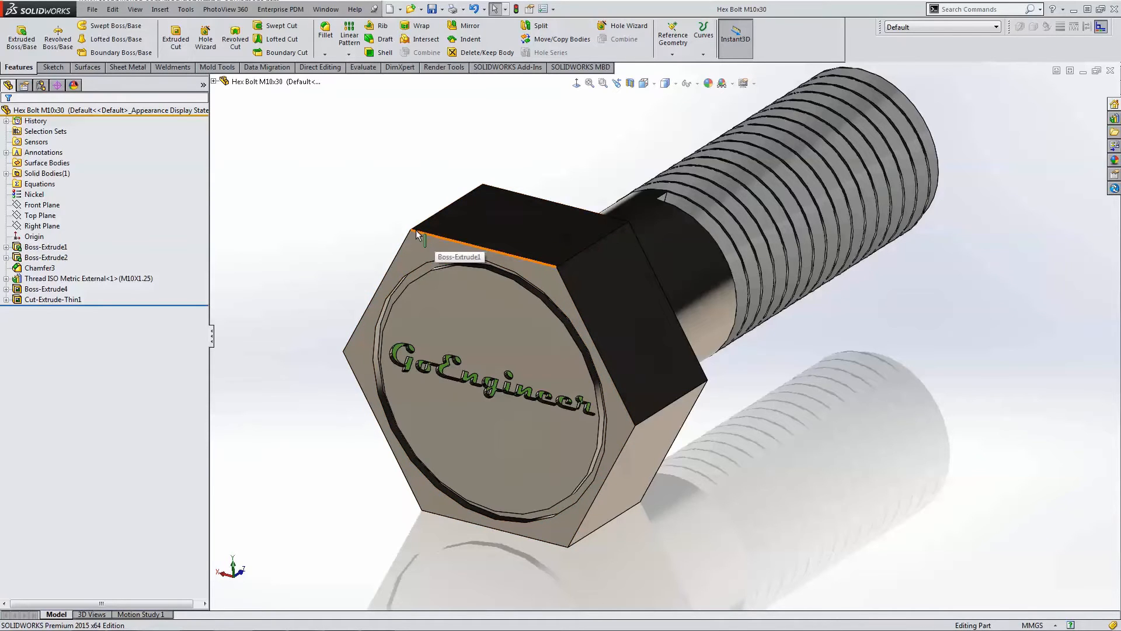
left_click(39, 267)
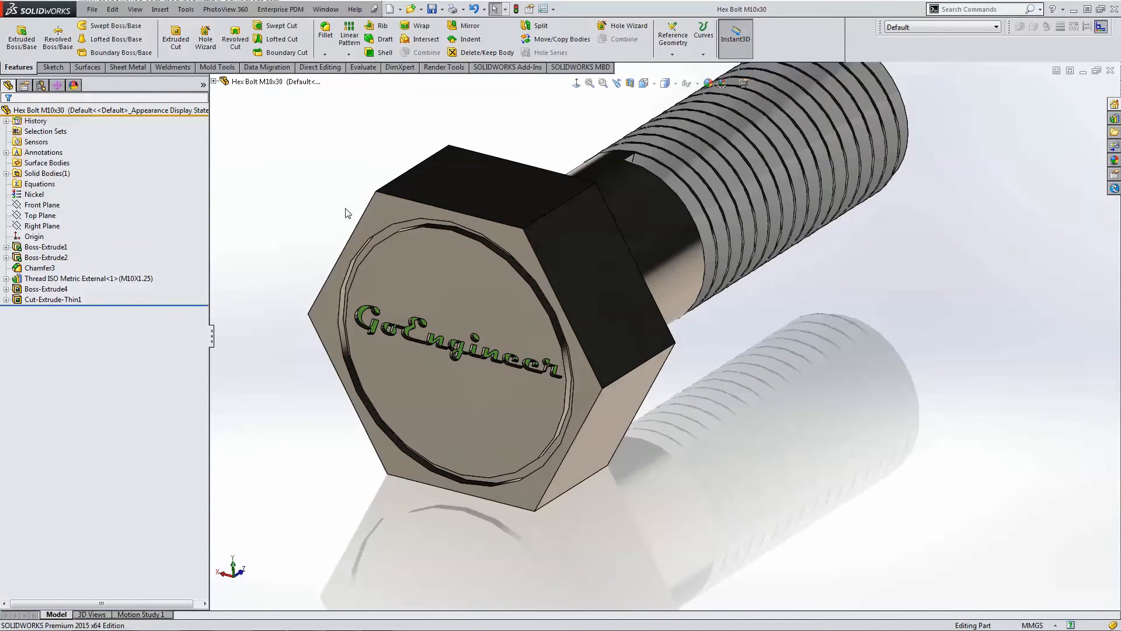
mouse_move(300, 198)
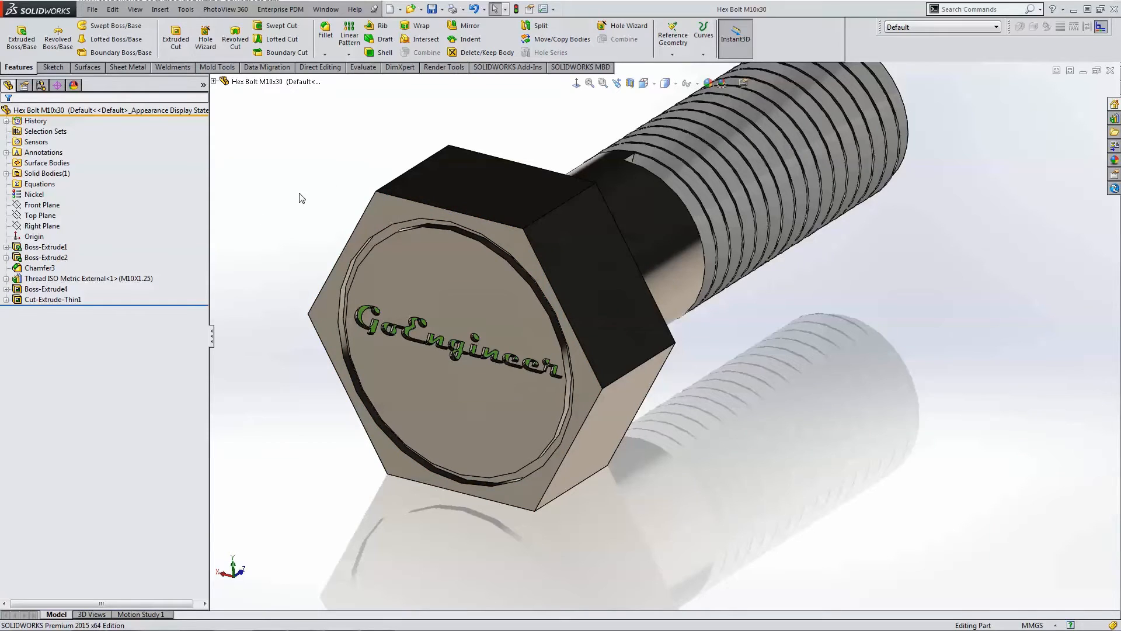
left_click(39, 267)
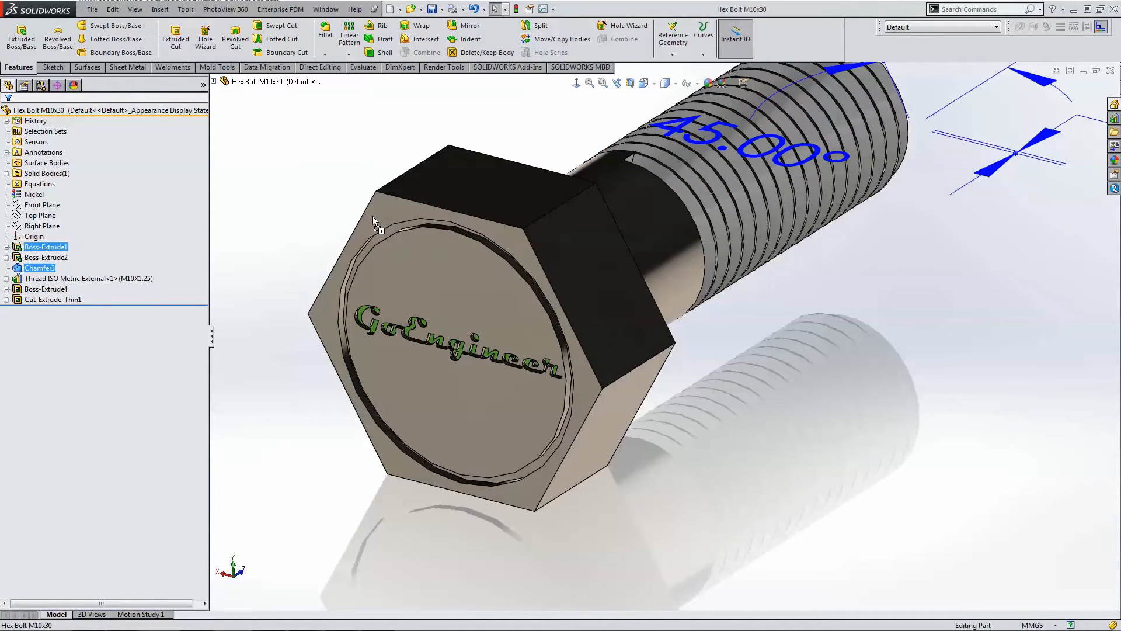
left_click(85, 278)
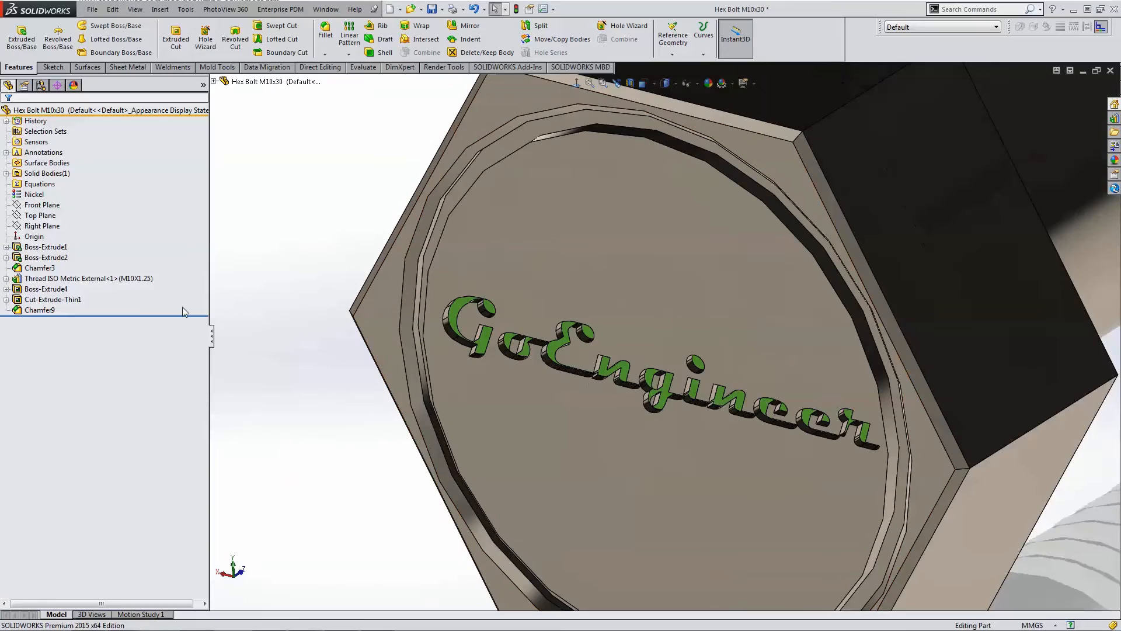
mouse_move(521, 113)
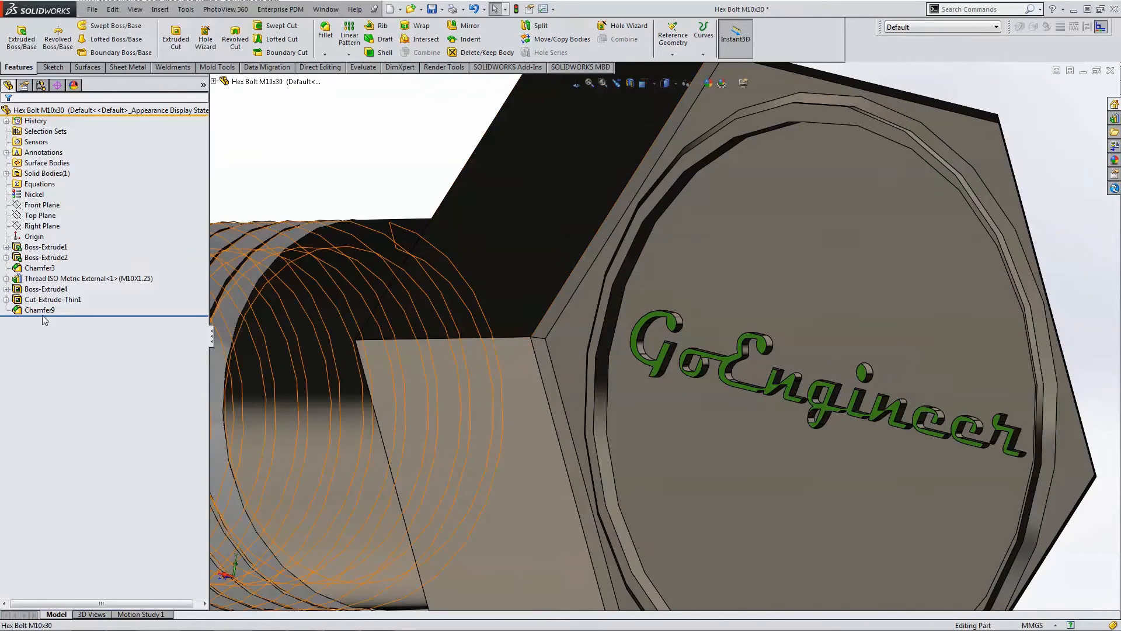
left_click(40, 310)
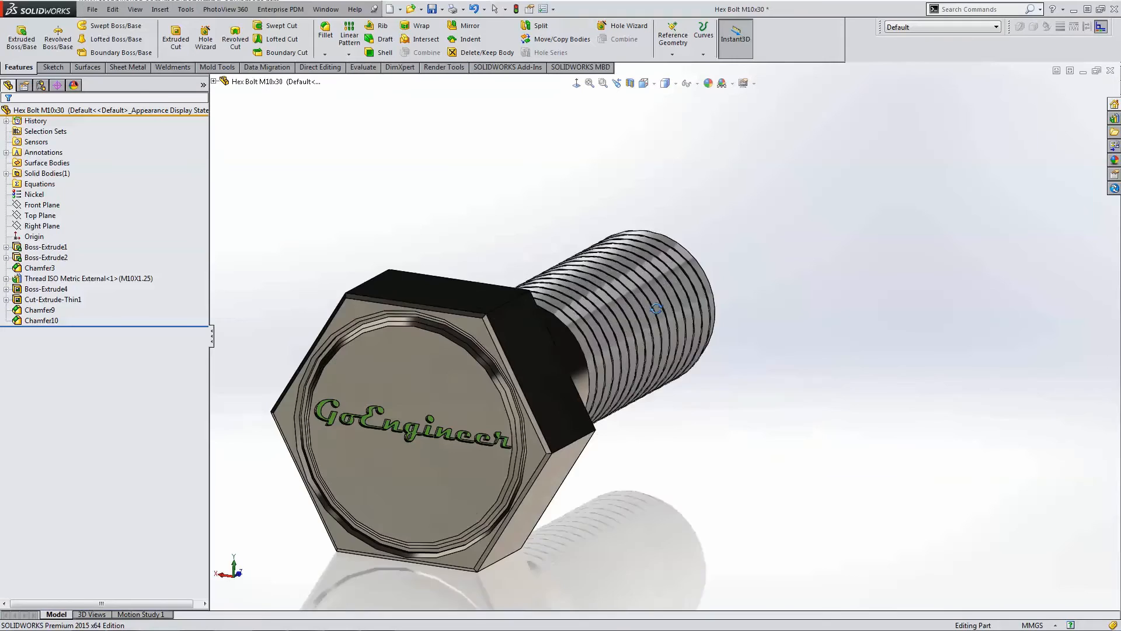
left_click_drag(654, 307, 577, 396)
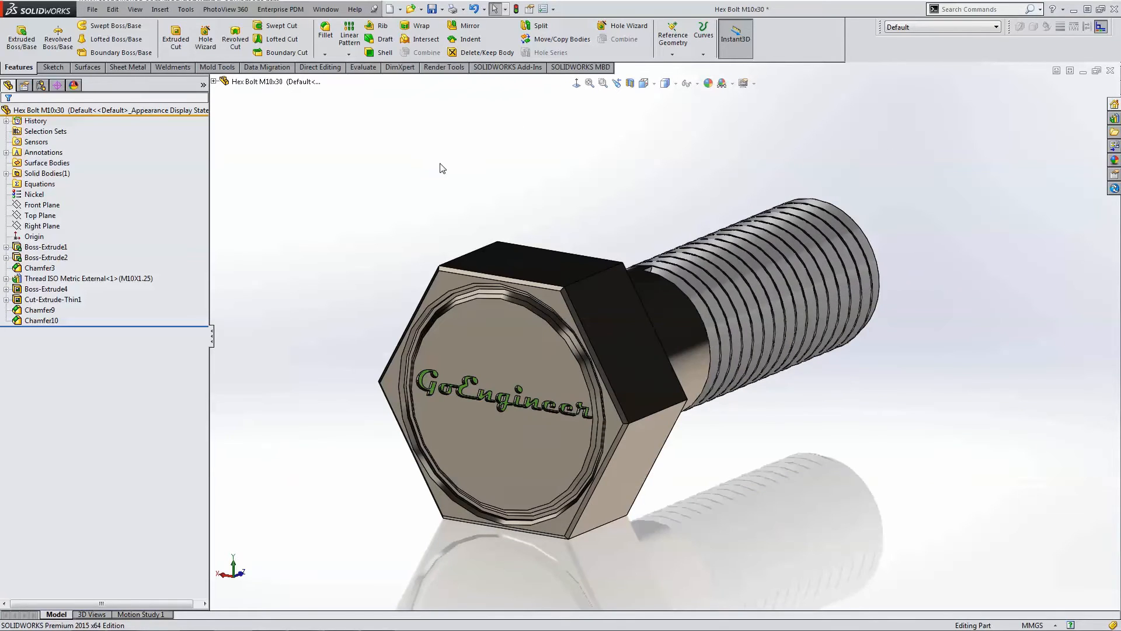
mouse_move(439, 199)
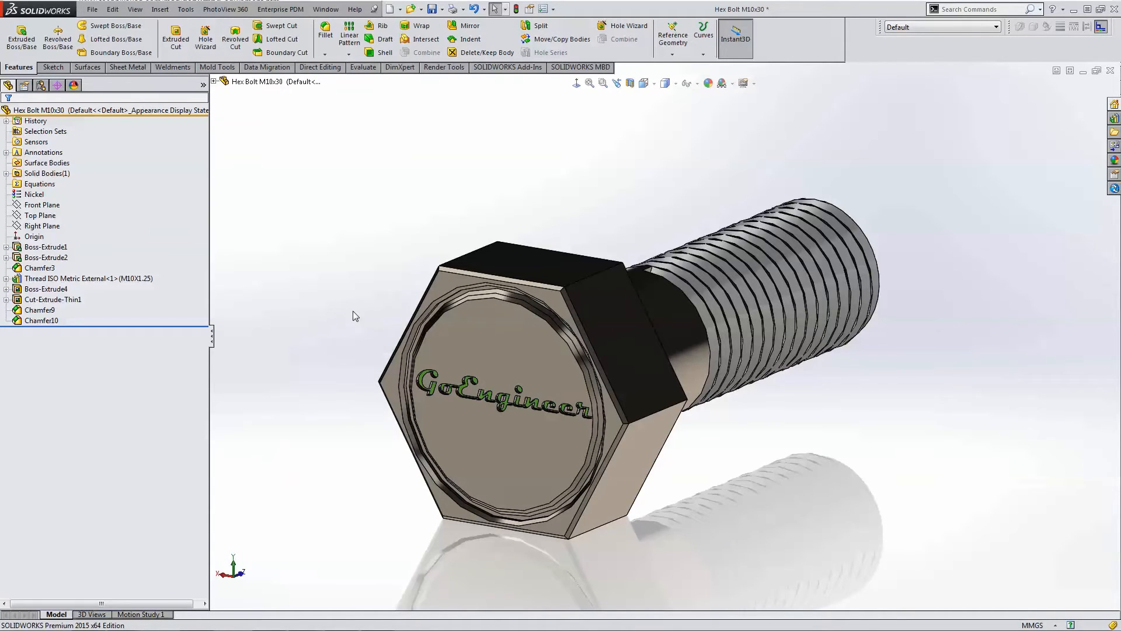
mouse_move(359, 306)
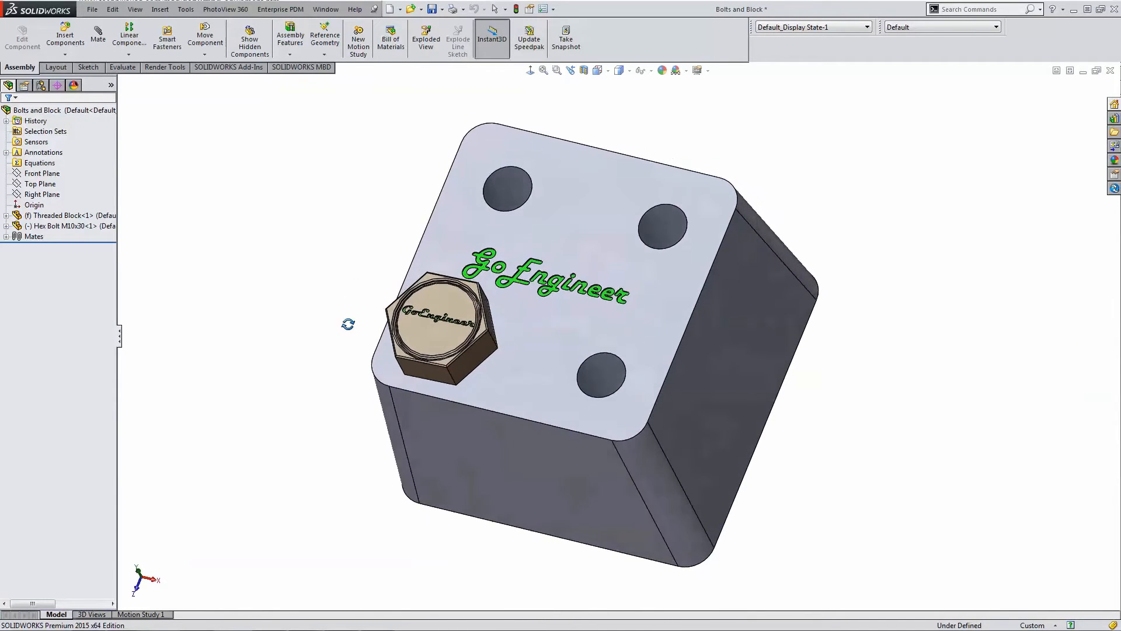
- Zoom in on the assembly showing the block with its seated hex bolt
scroll("up", 3)
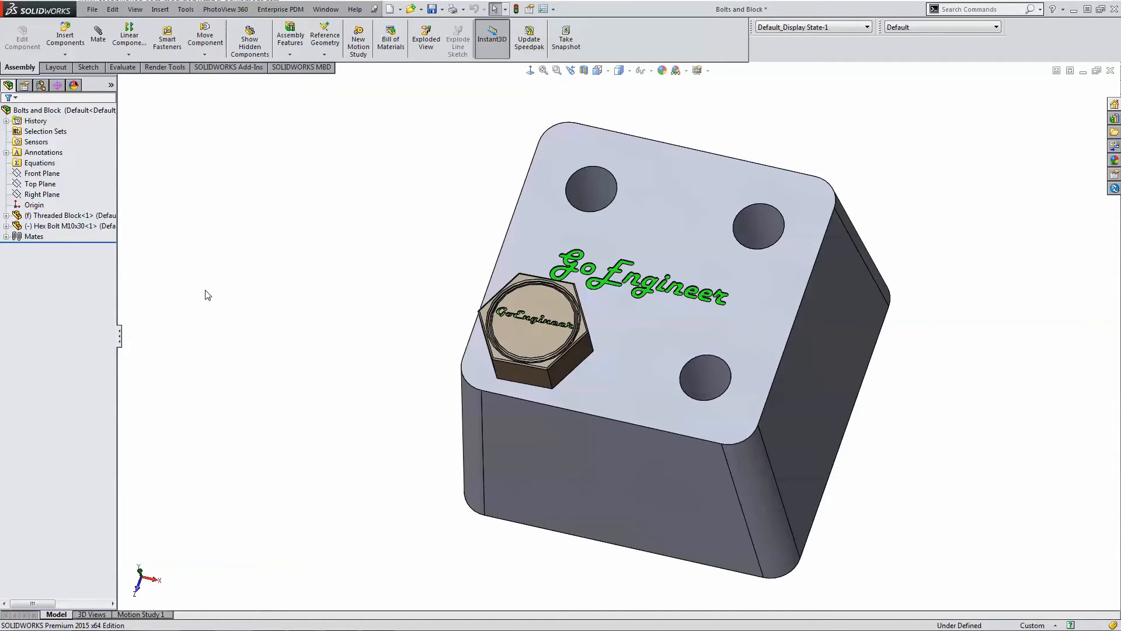
mouse_move(142, 136)
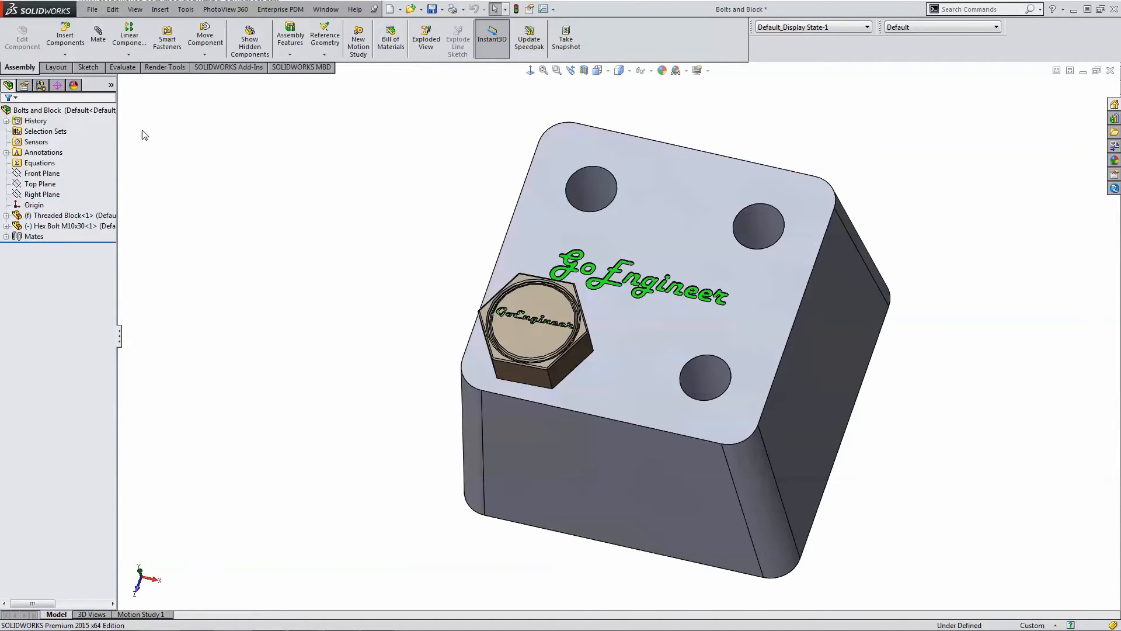
mouse_move(298, 261)
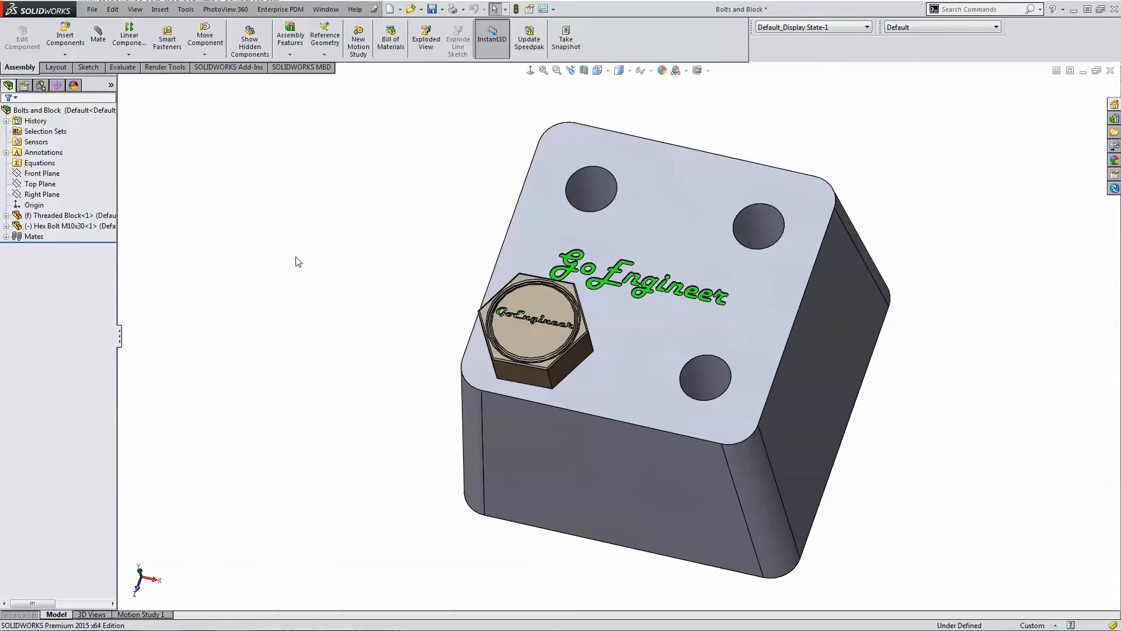
mouse_move(259, 272)
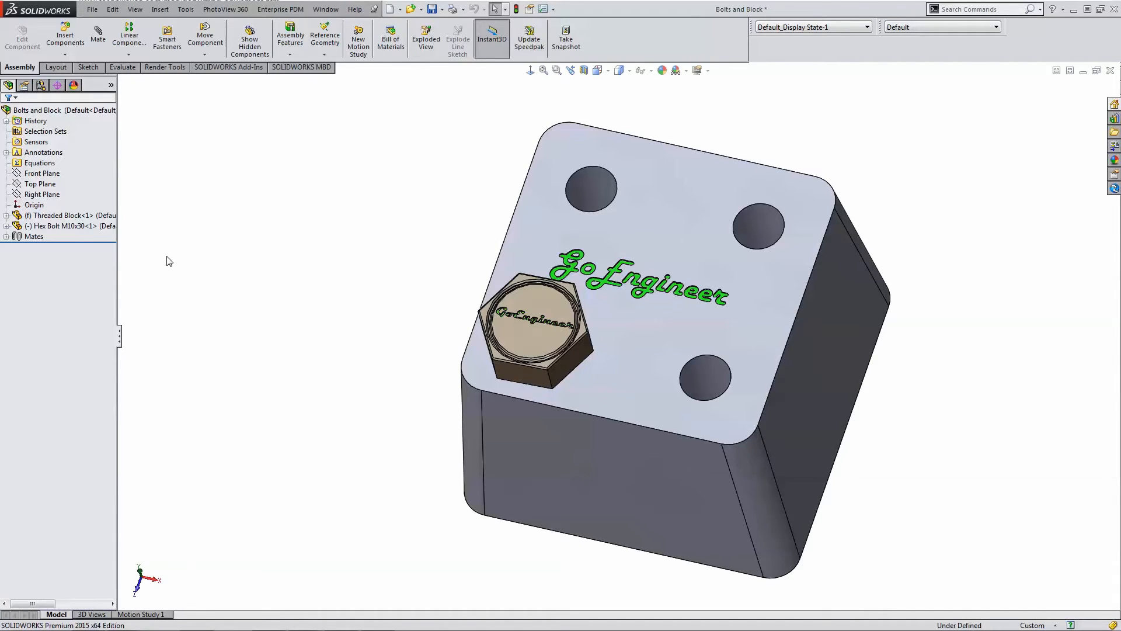
mouse_move(222, 303)
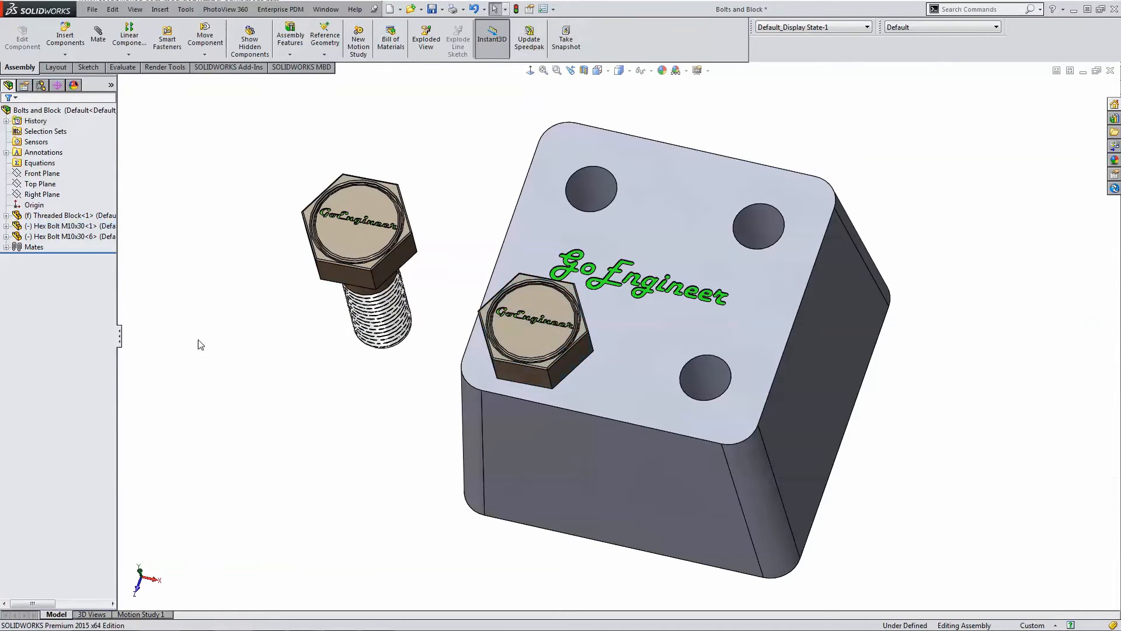
mouse_move(238, 248)
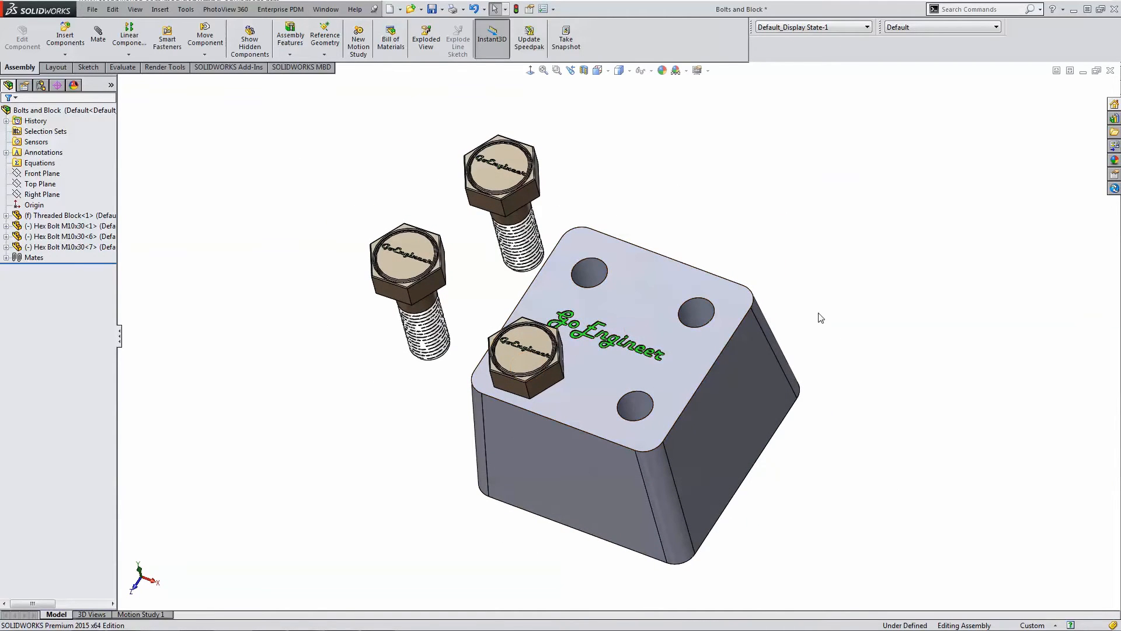
mouse_move(706, 173)
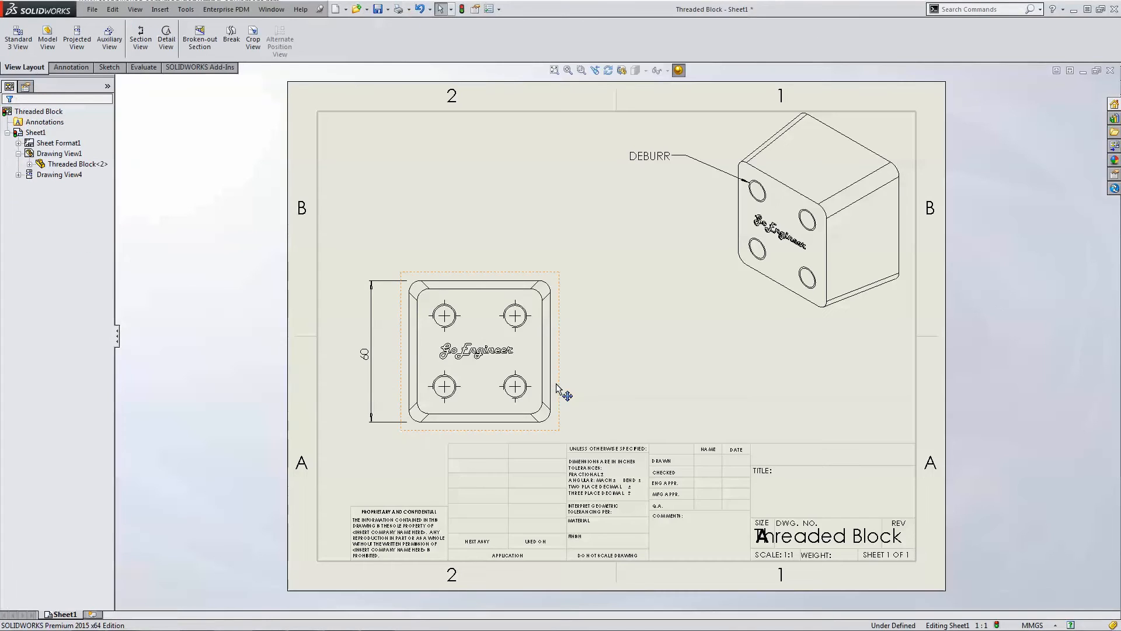
- Create a projected view from the dimensioned front view, placed to the right without parent alignment
left_click(208, 225)
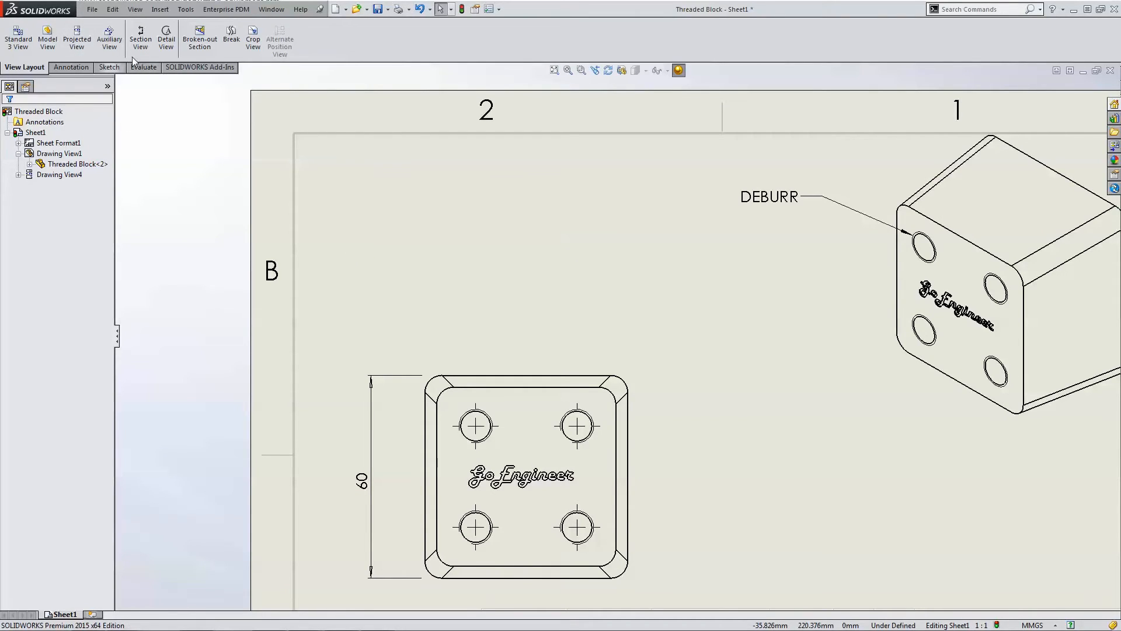
mouse_move(108, 38)
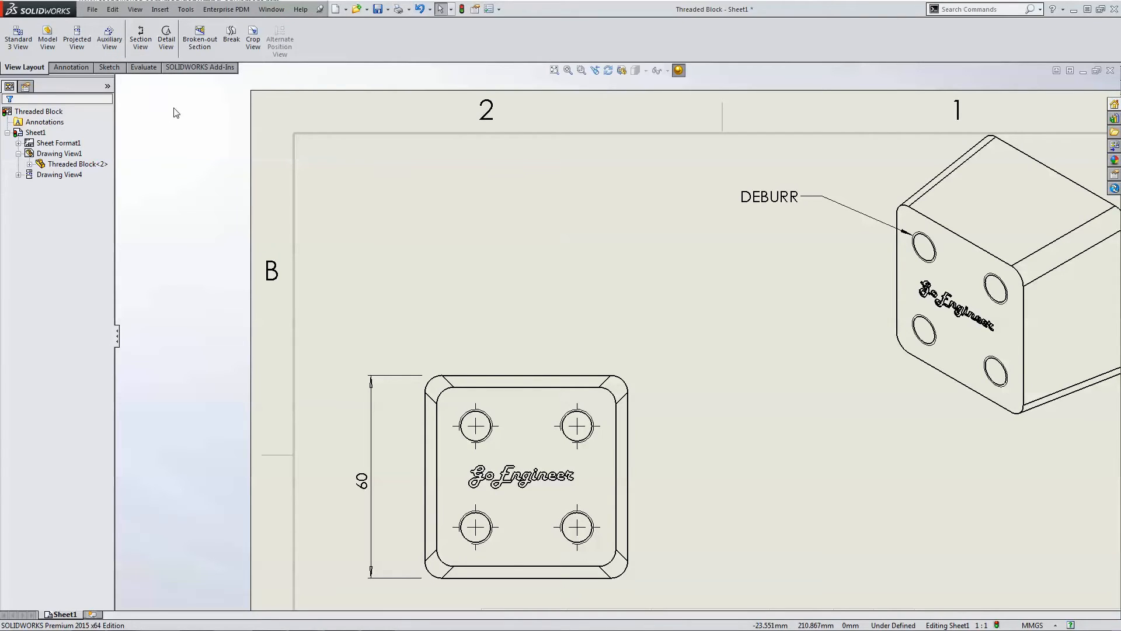
mouse_move(178, 135)
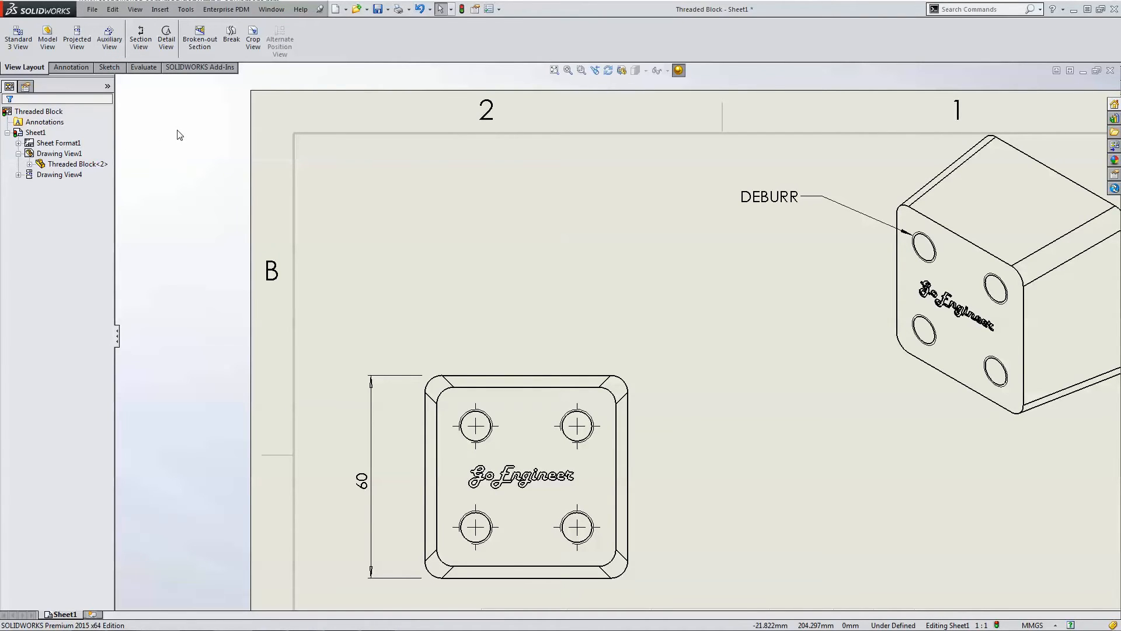
mouse_move(178, 142)
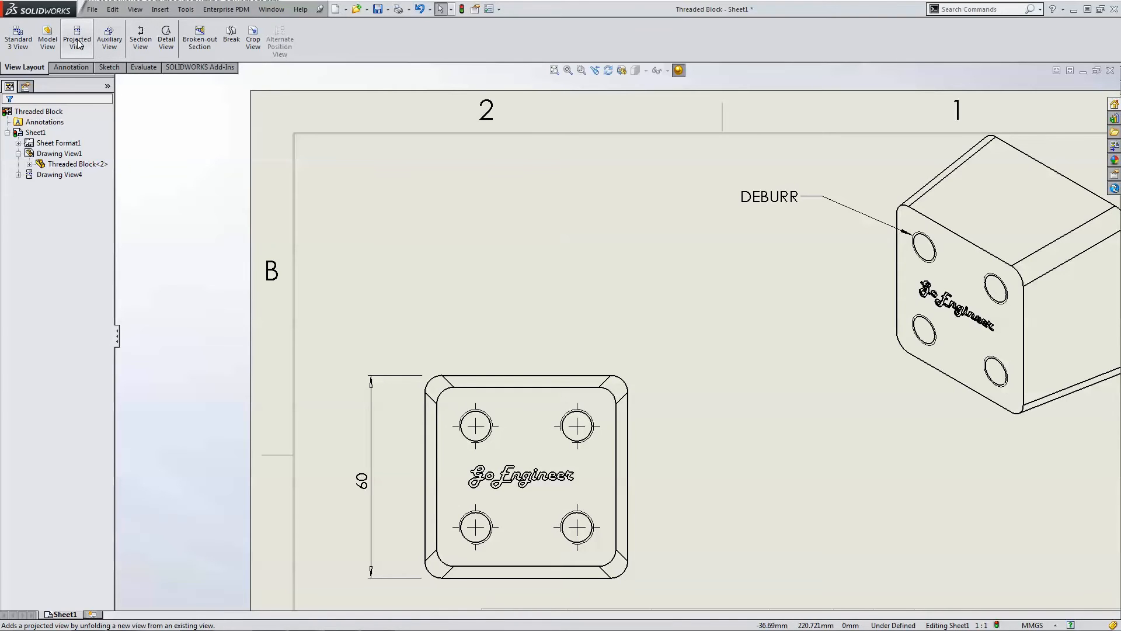
left_click(76, 37)
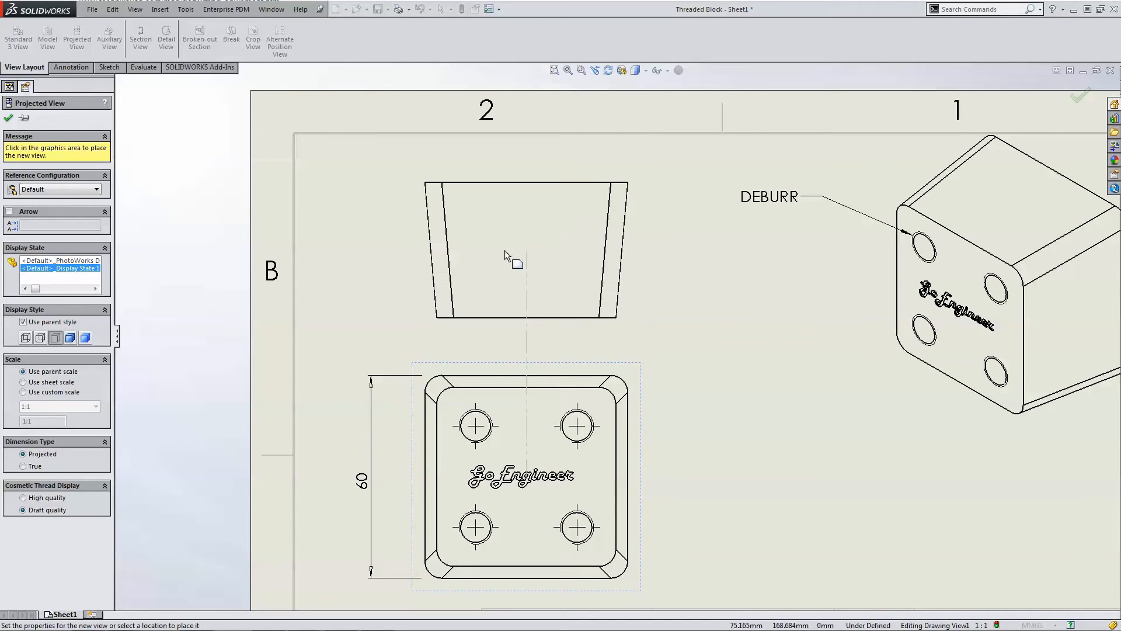
mouse_move(569, 275)
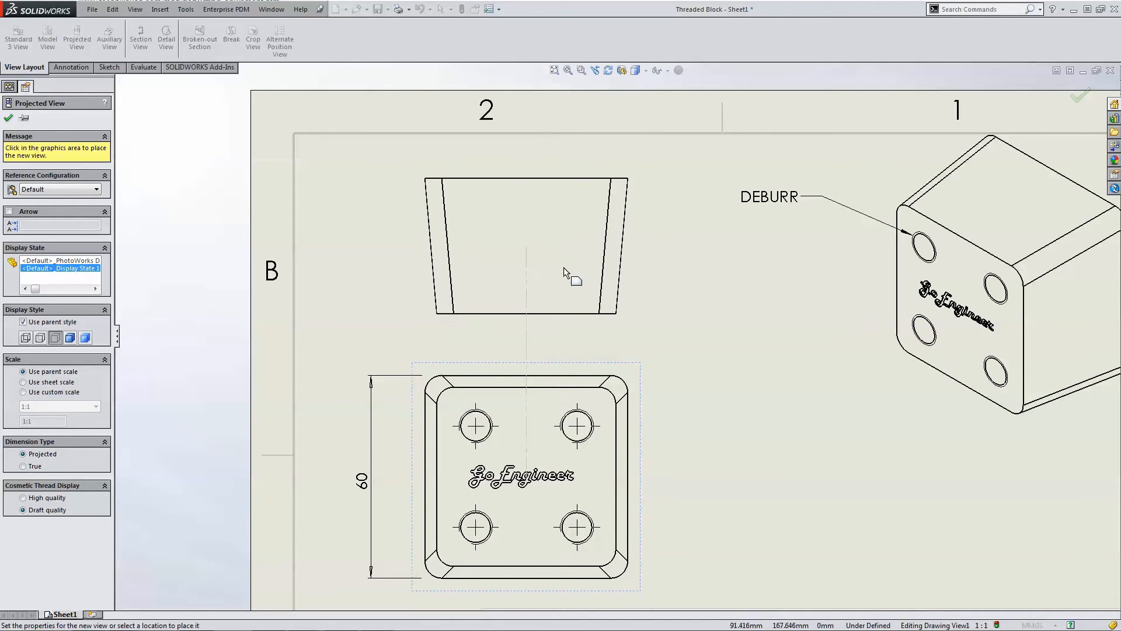
mouse_move(502, 270)
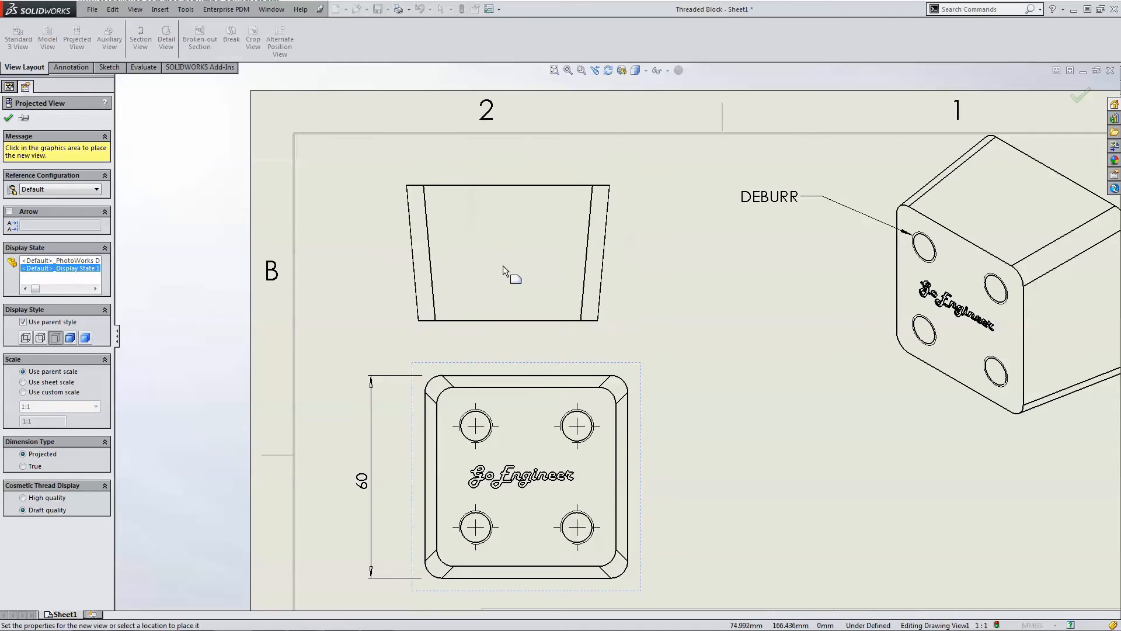
mouse_move(508, 296)
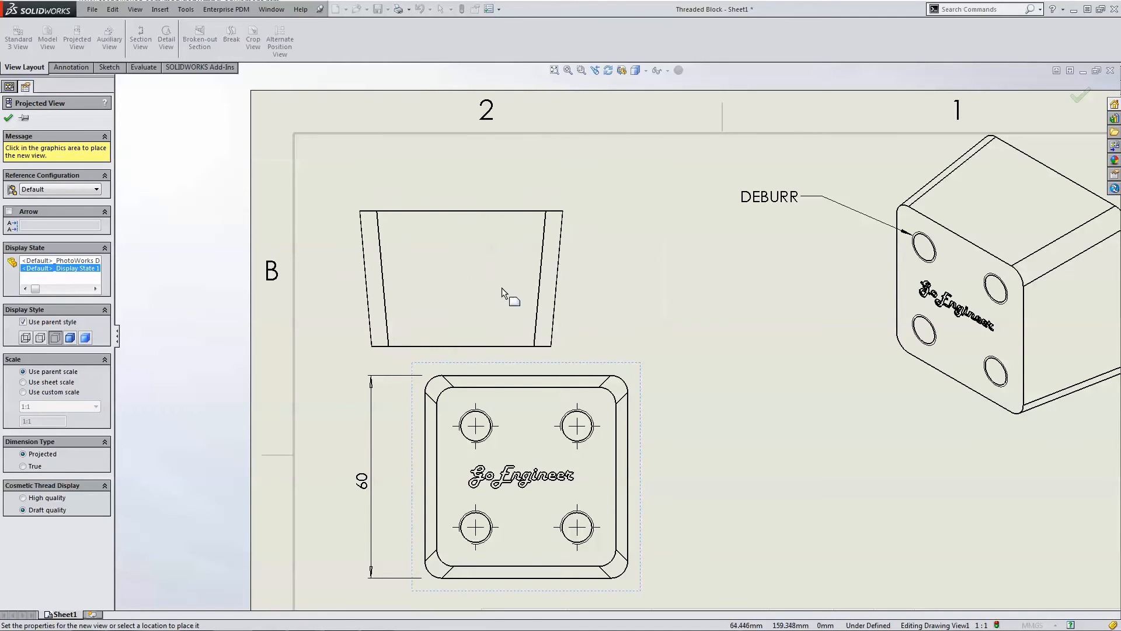
mouse_move(687, 332)
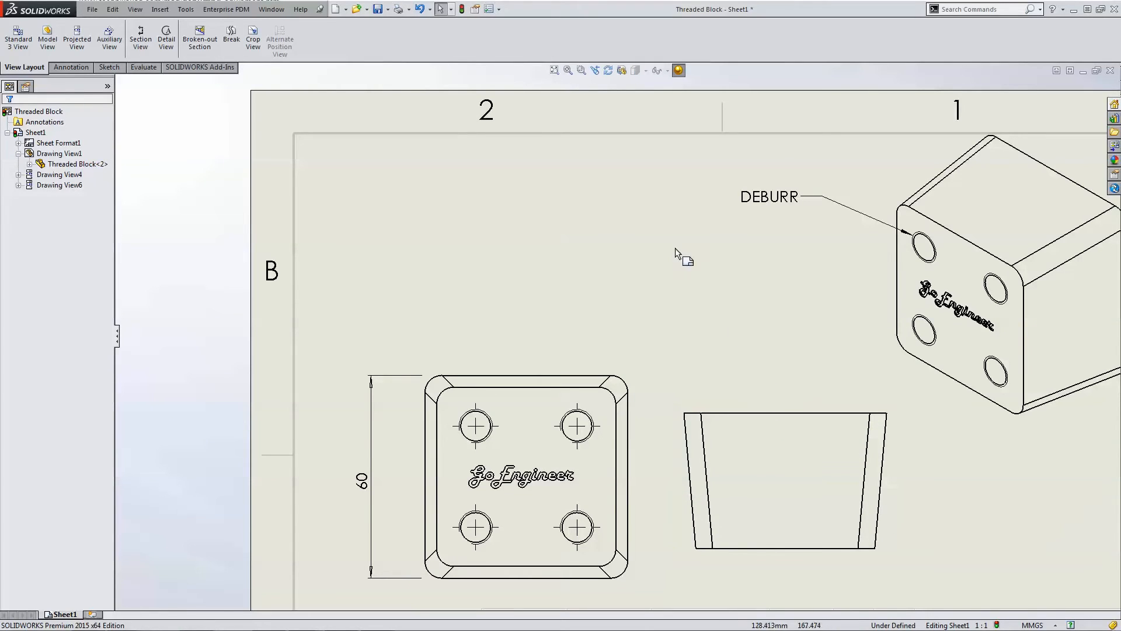
left_click(554, 70)
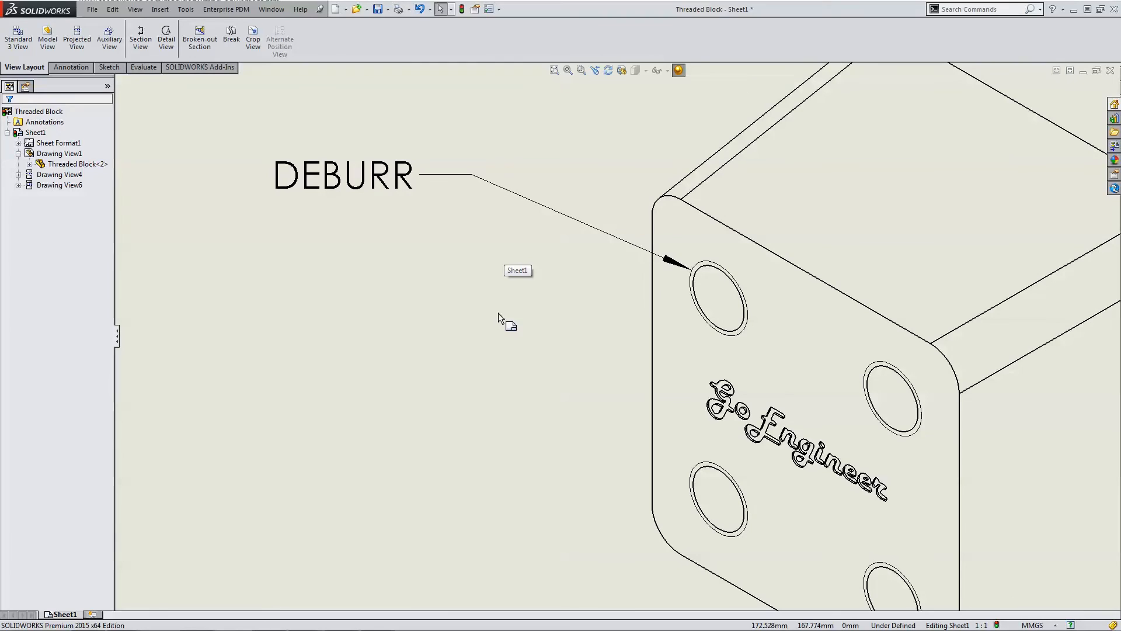
- Ctrl-drag the DEBURR leader arrowhead onto two more hole edges, giving three leaders
left_click(342, 175)
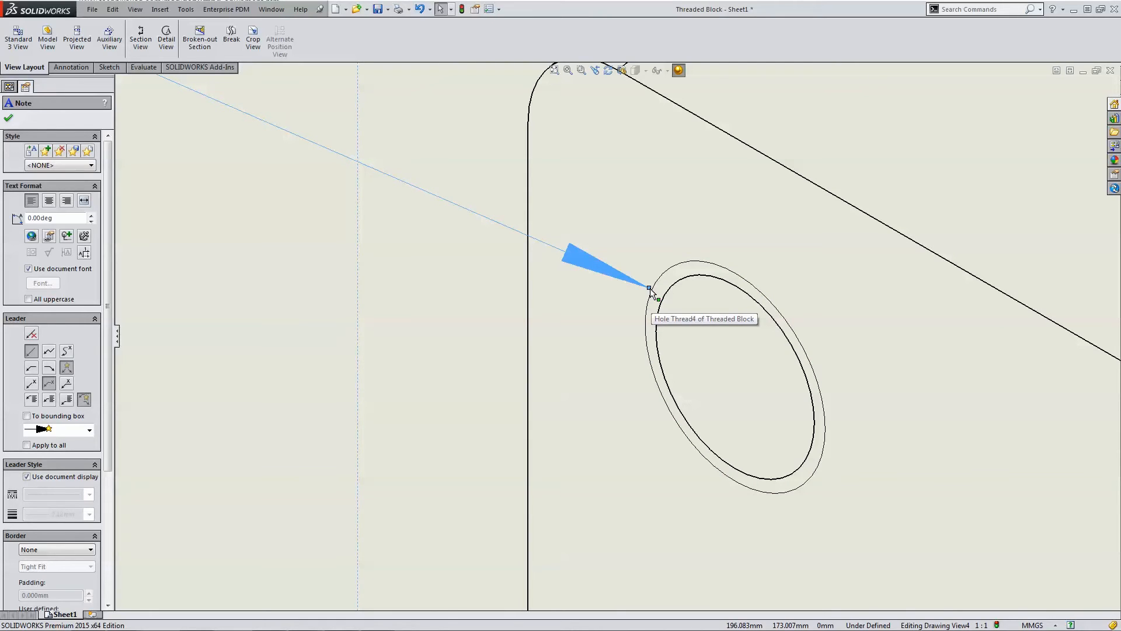
left_click_drag(649, 288, 607, 404)
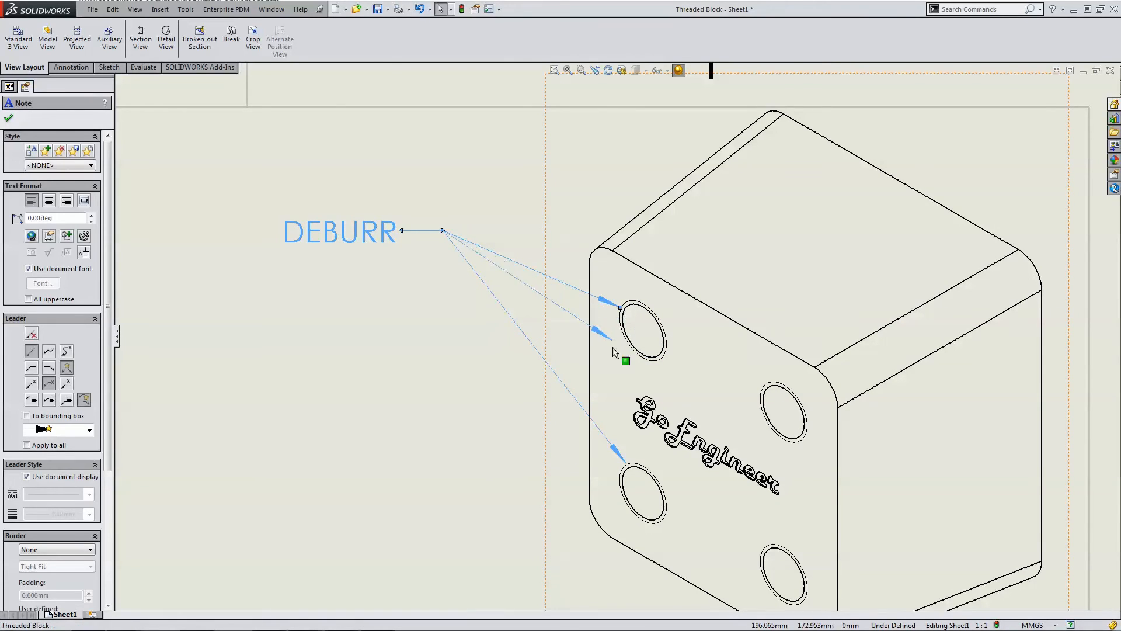
left_click_drag(614, 351, 771, 420)
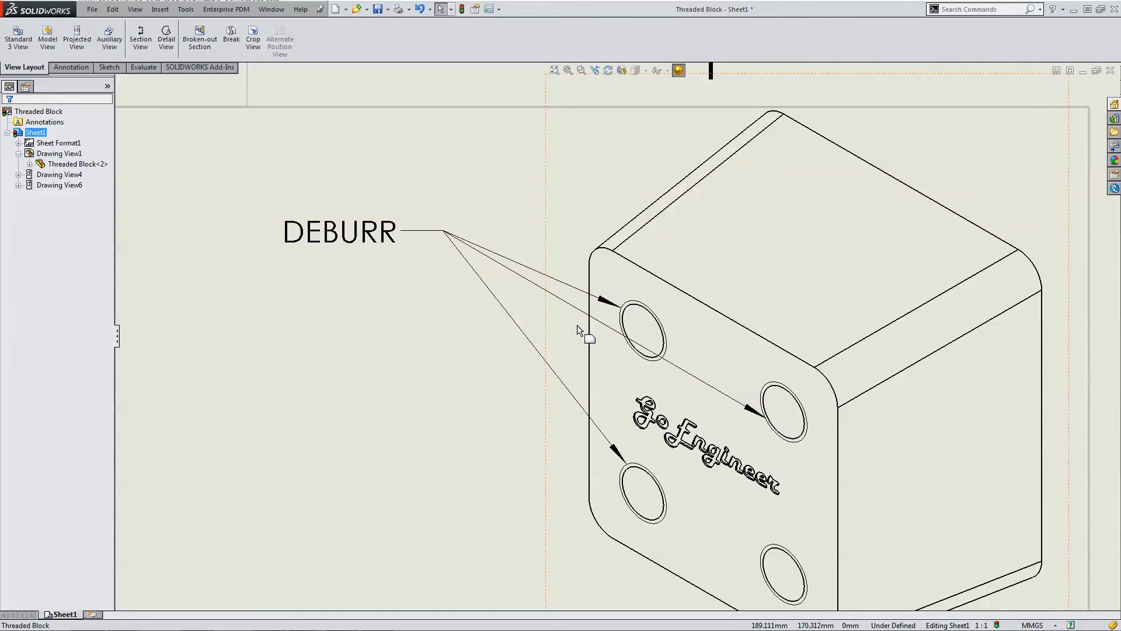
- Shift the DEBURR note slightly left of the block and fit the whole sheet in view
scroll("down", 3)
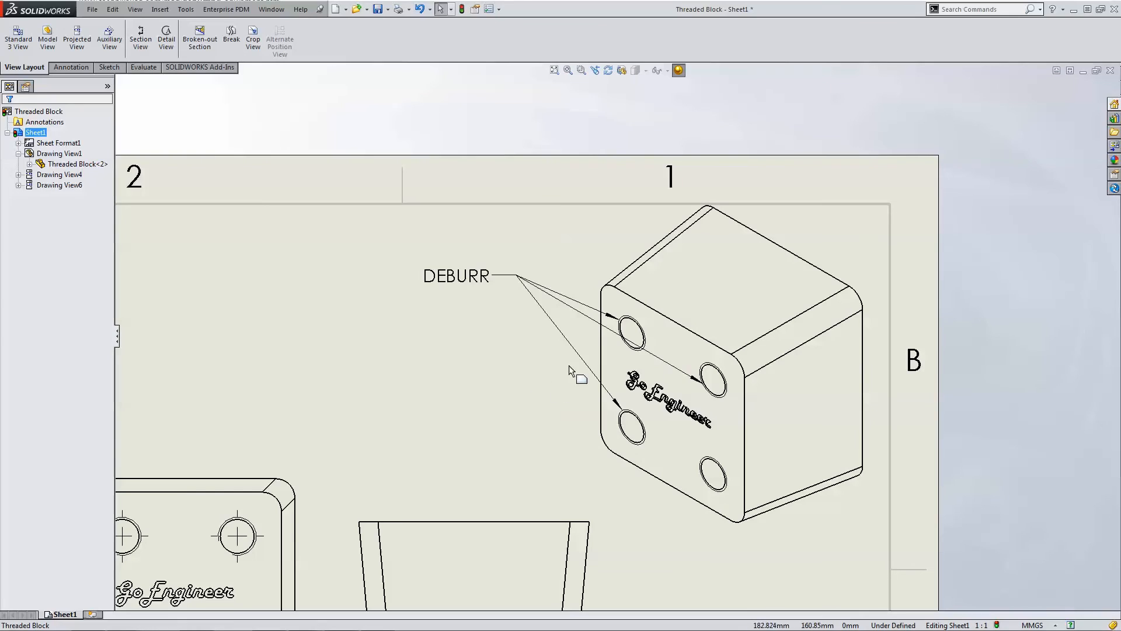
left_click_drag(457, 276, 428, 323)
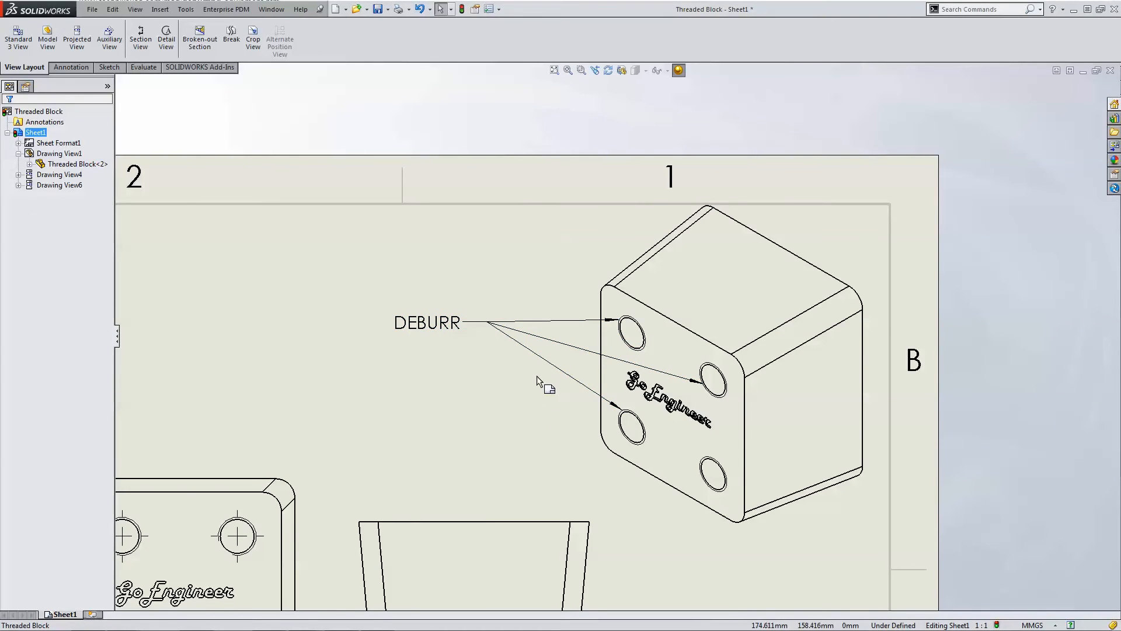
mouse_move(480, 388)
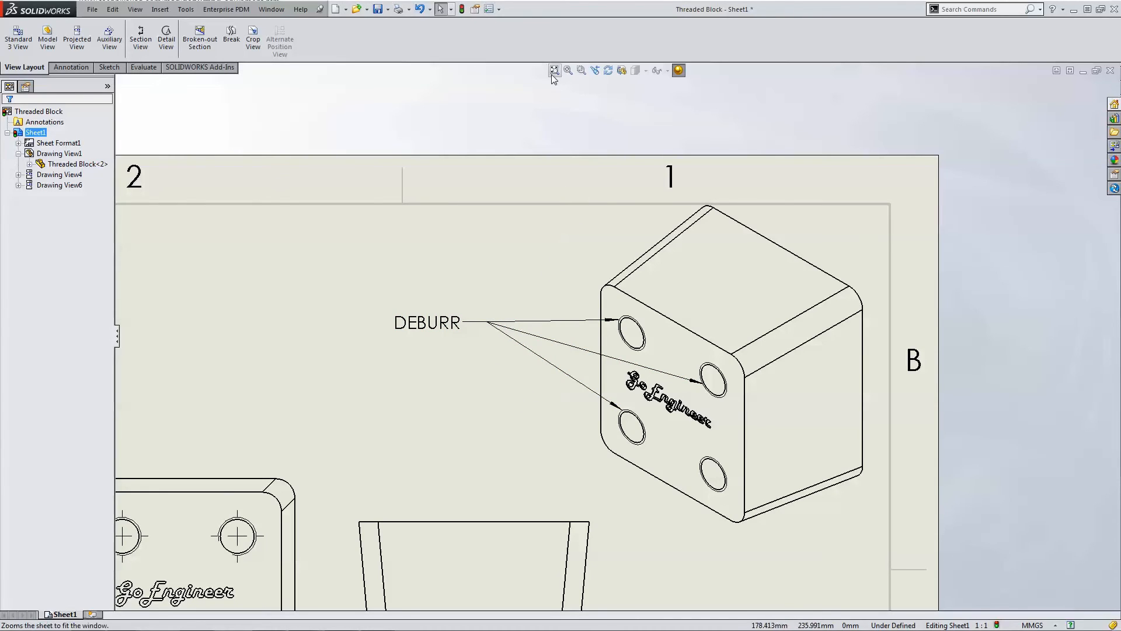
left_click(553, 69)
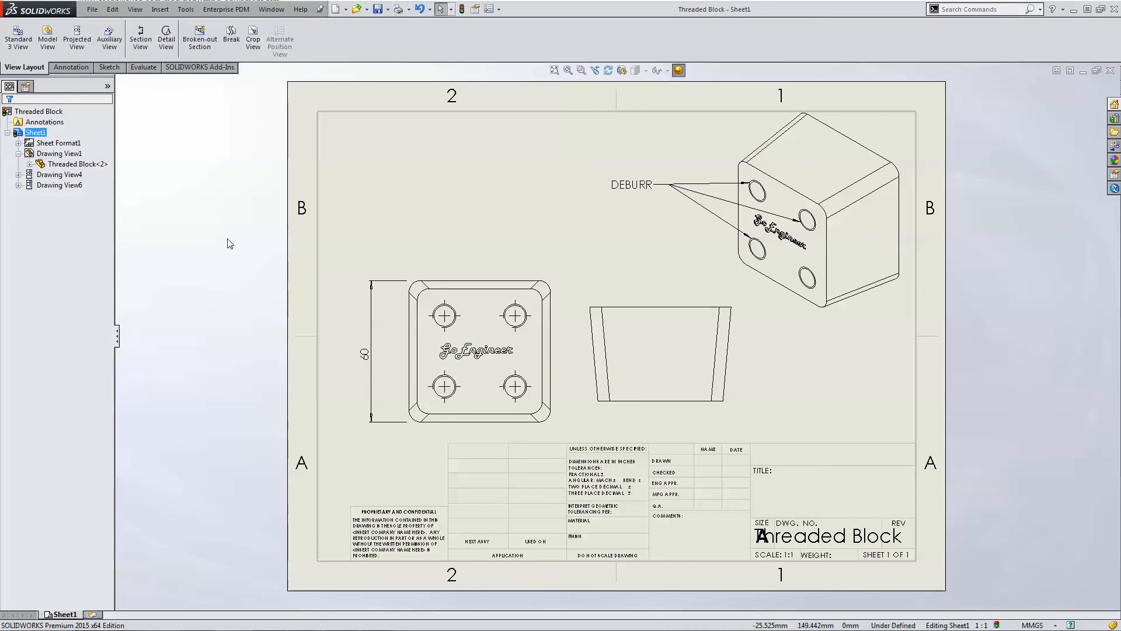
mouse_move(370, 20)
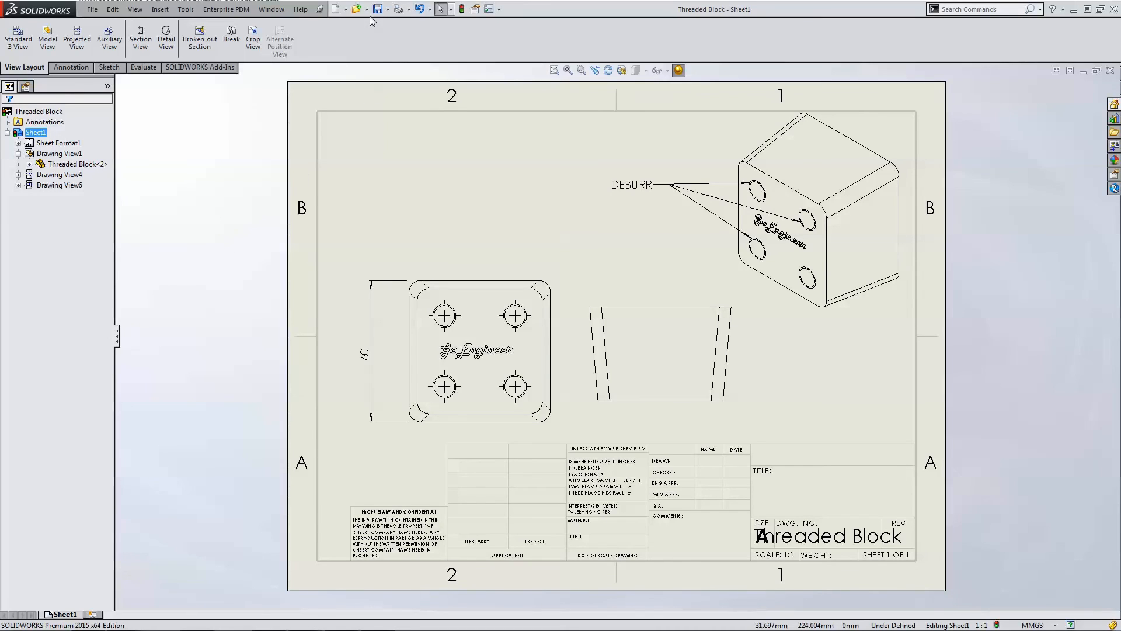
mouse_move(361, 160)
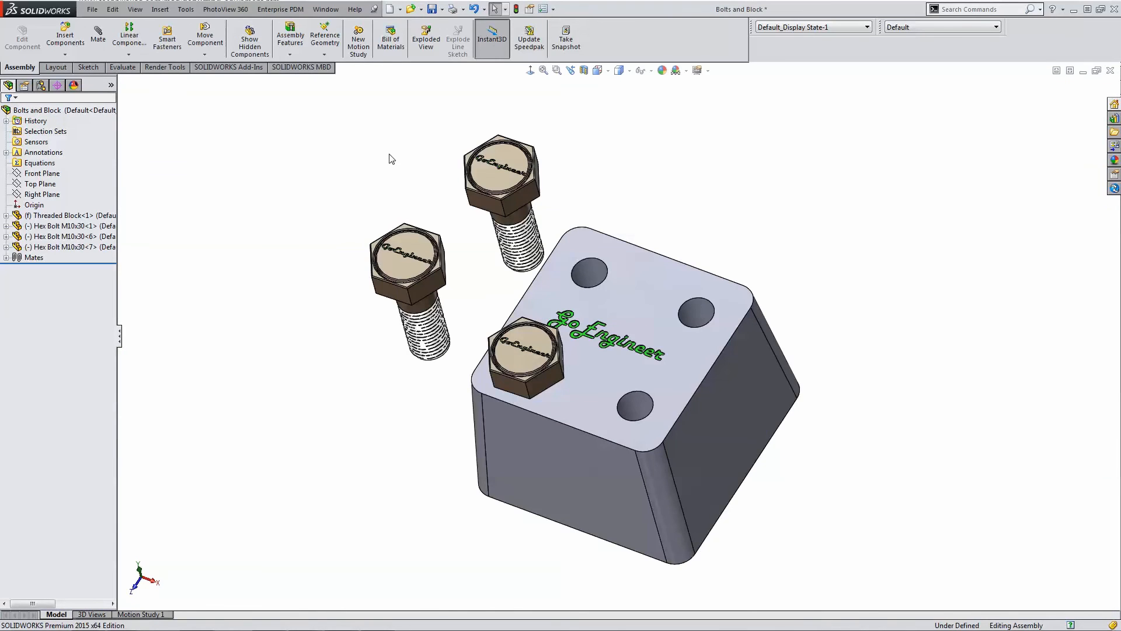
mouse_move(351, 128)
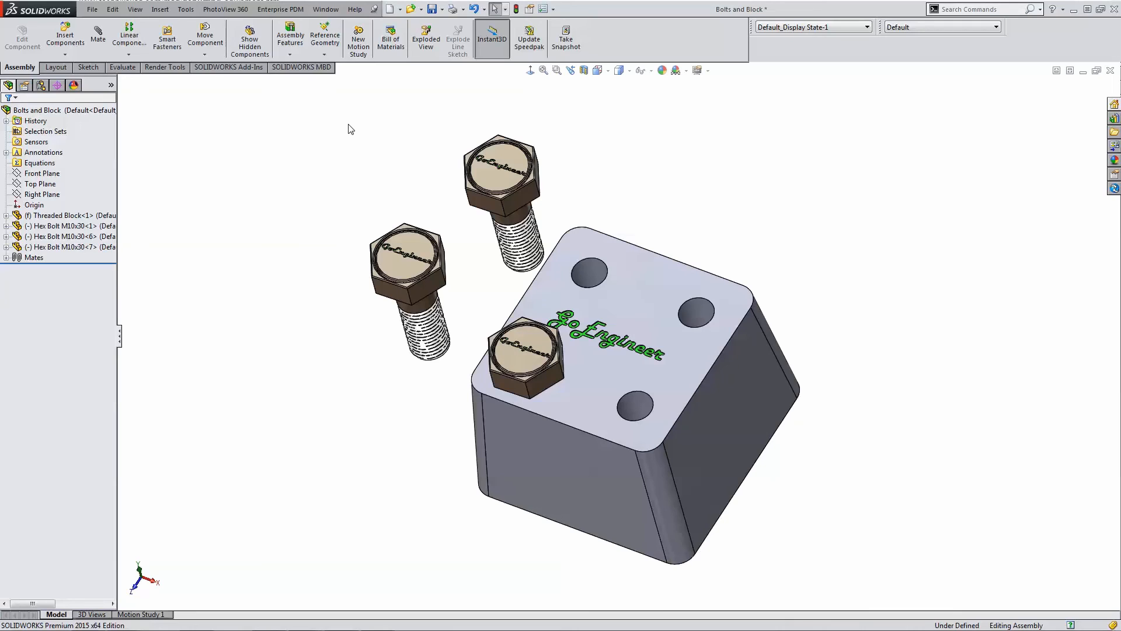